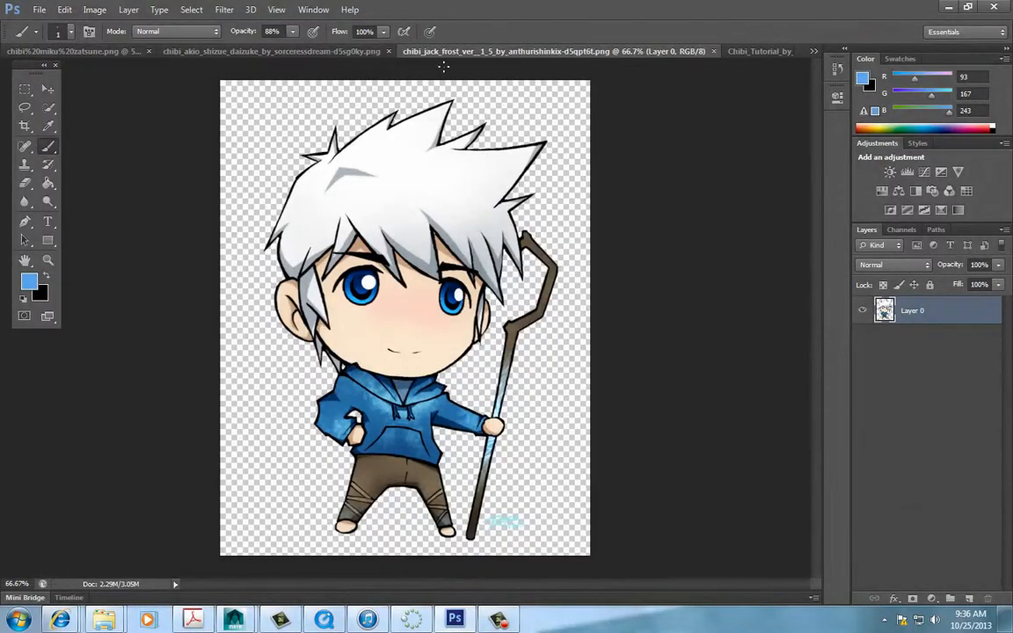
- Browse the Miku, Jack Frost and tutorial-sheet chibi references, ending on the three-character image
left_click(308, 51)
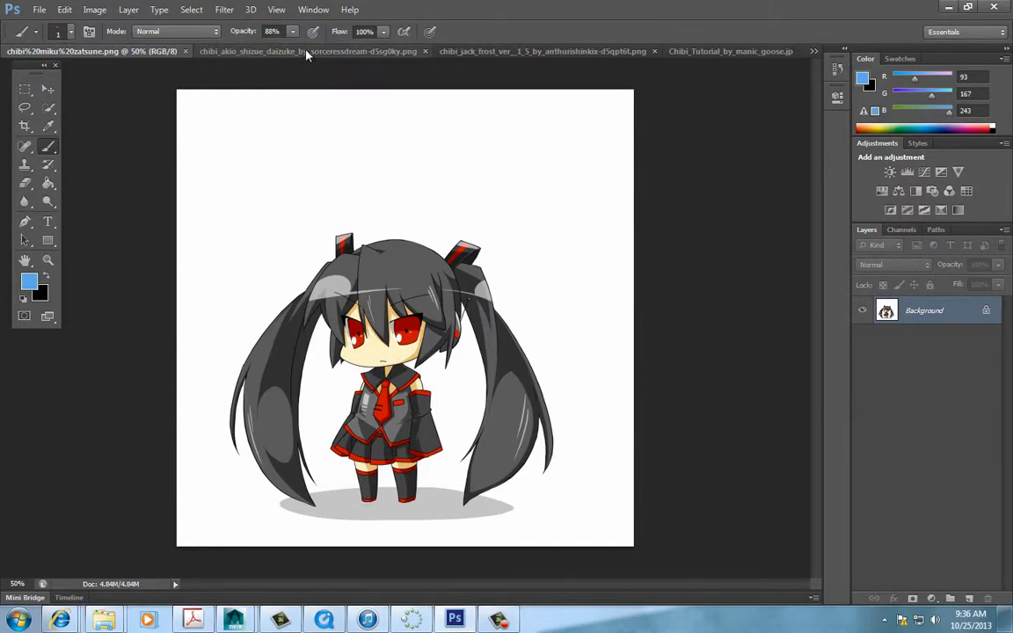
left_click(542, 51)
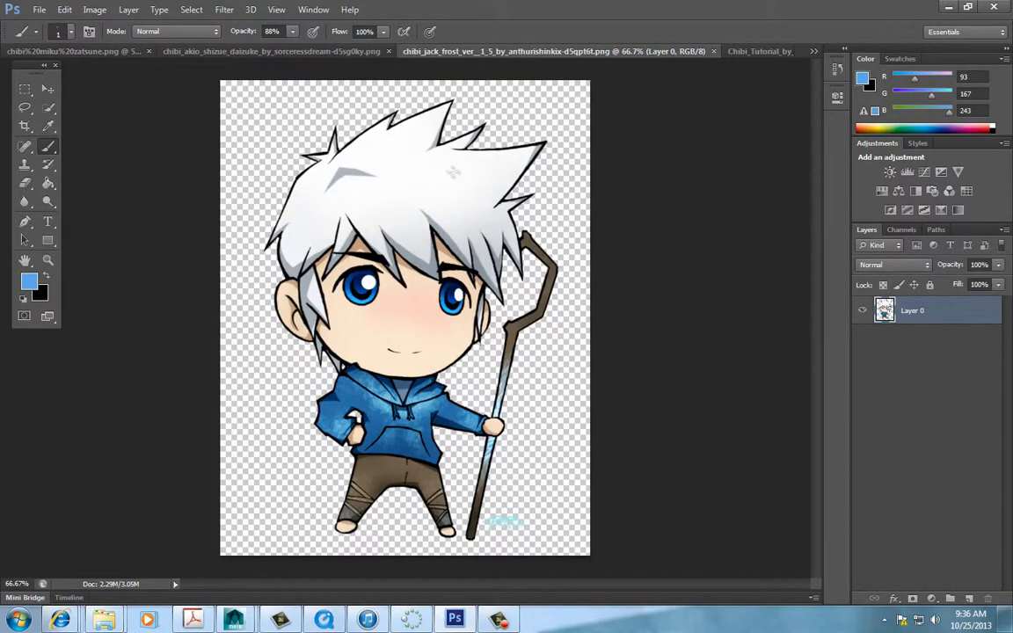
mouse_move(750, 59)
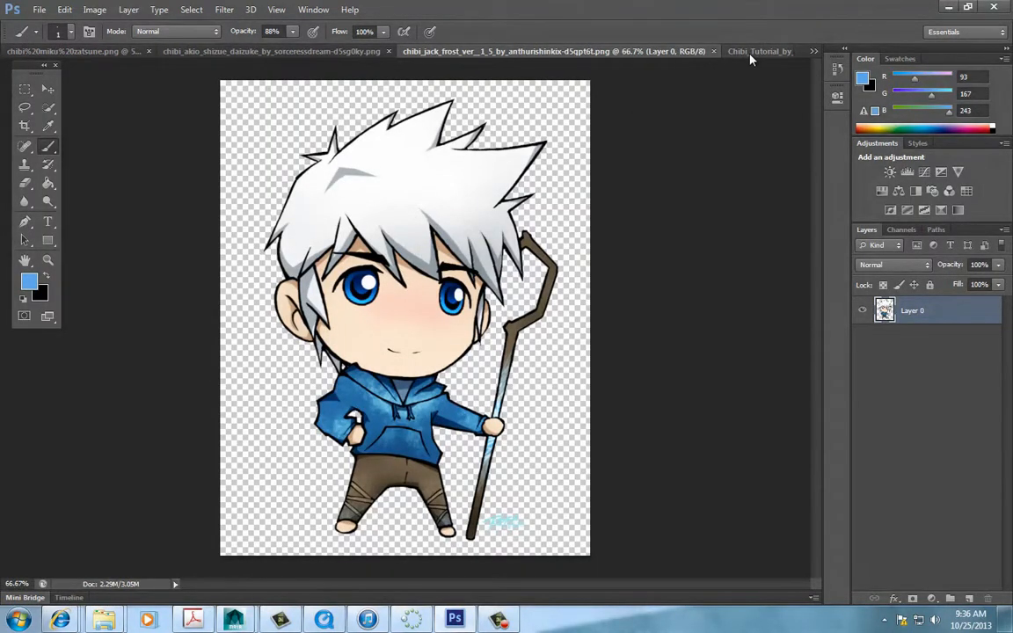
left_click(759, 51)
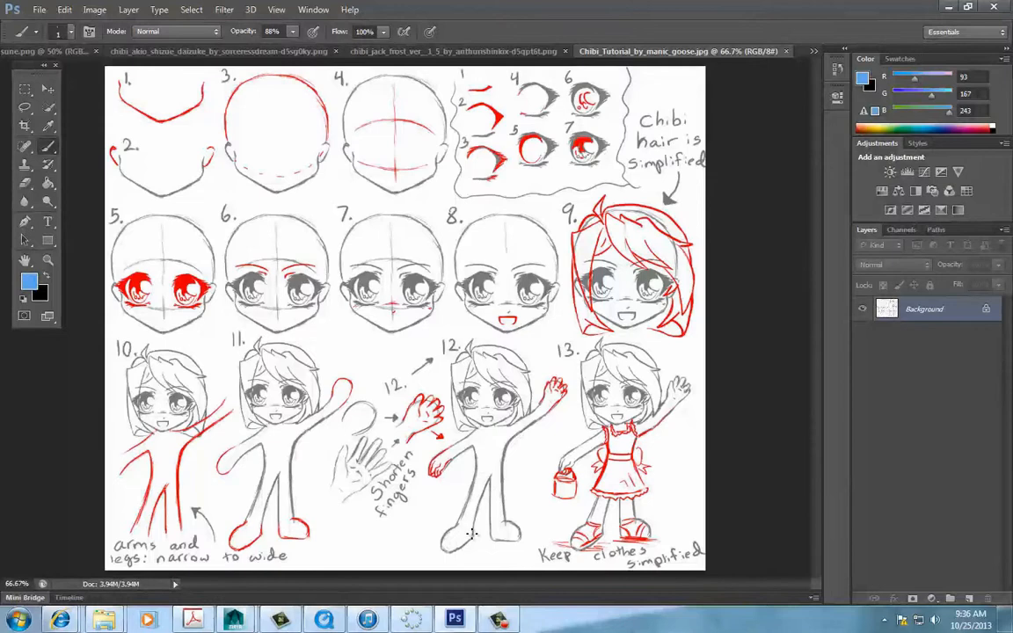
mouse_move(454, 499)
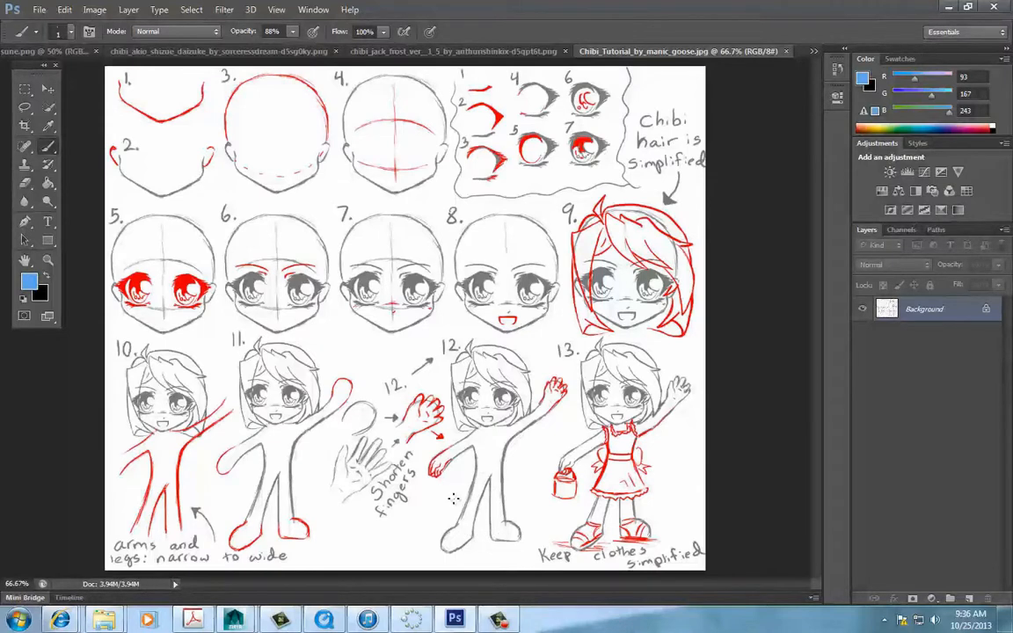
mouse_move(479, 440)
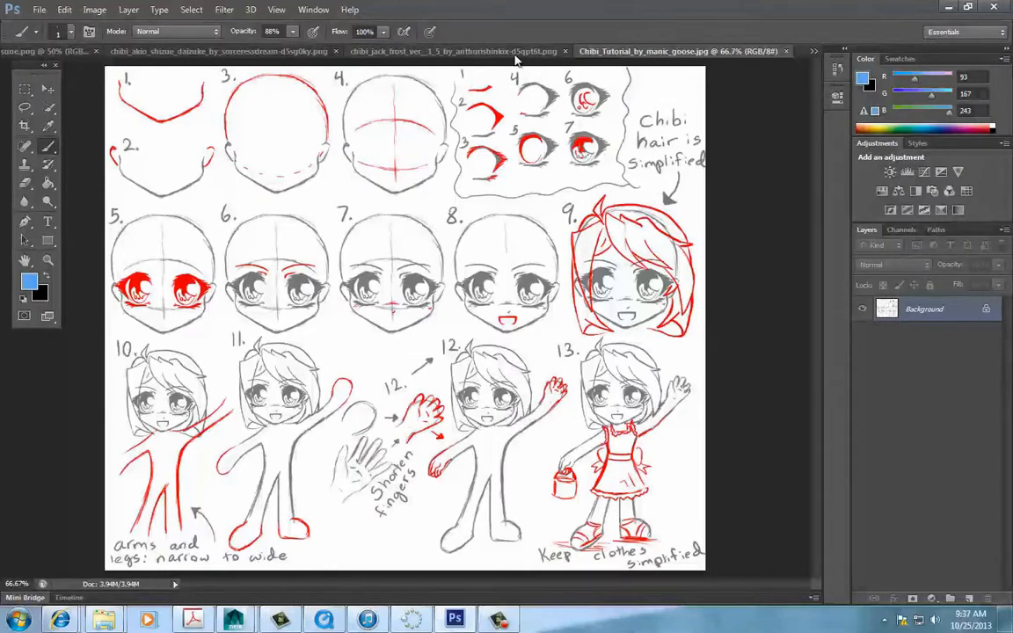
left_click(457, 50)
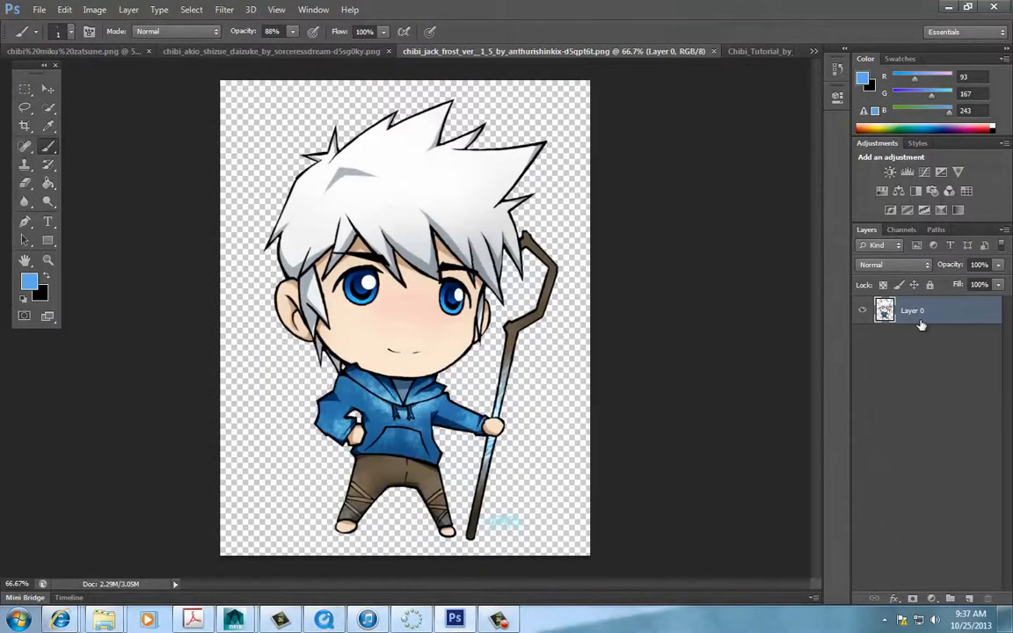
mouse_move(946, 309)
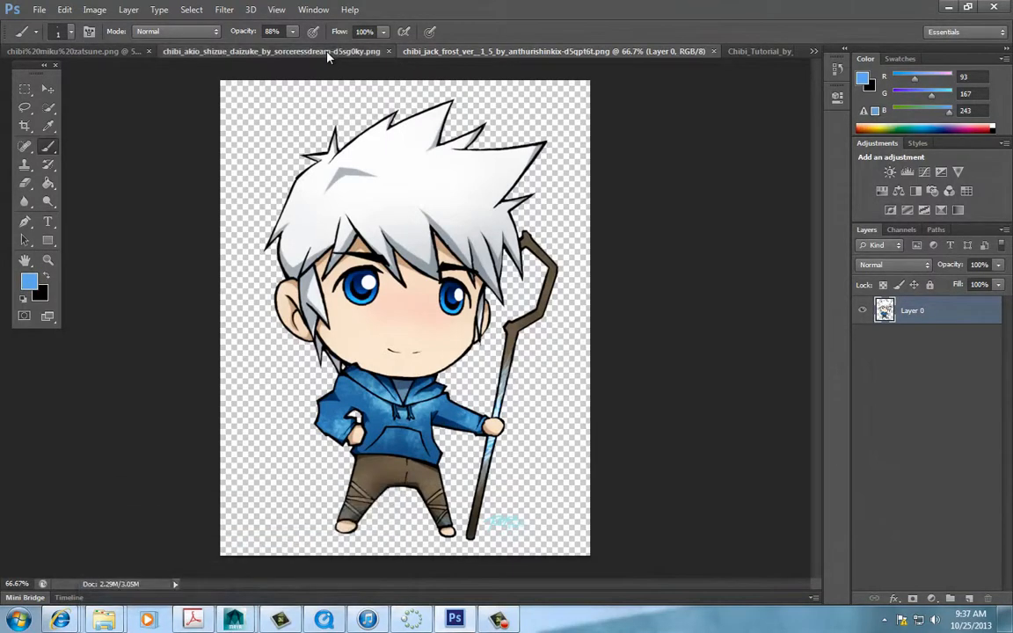
left_click(270, 51)
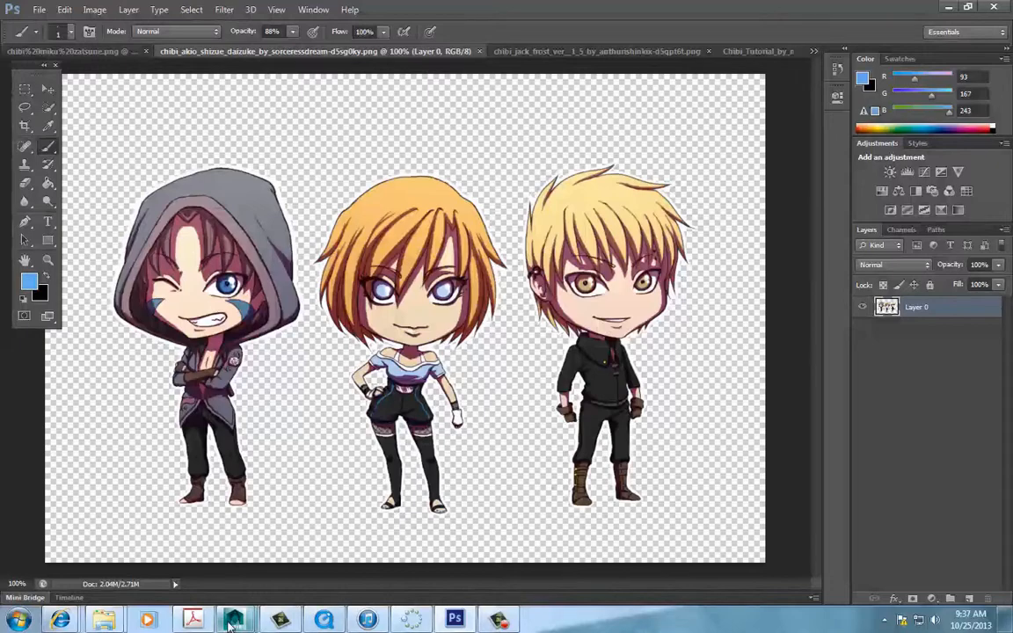
mouse_move(235, 619)
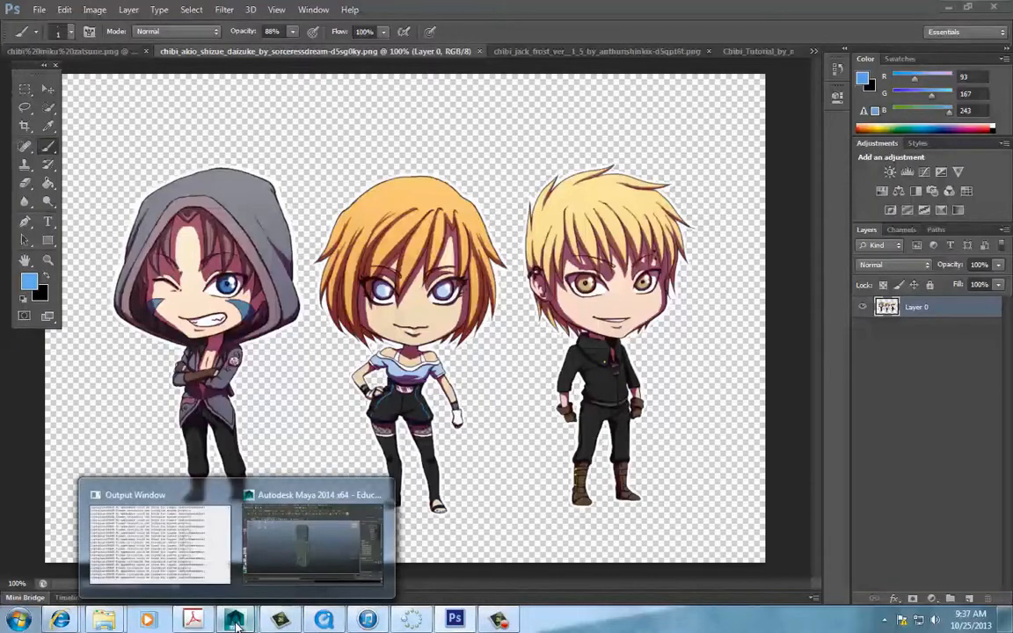
- Extrude the chibi's arm end face twice and bend the new forearm segment downward
left_click(312, 540)
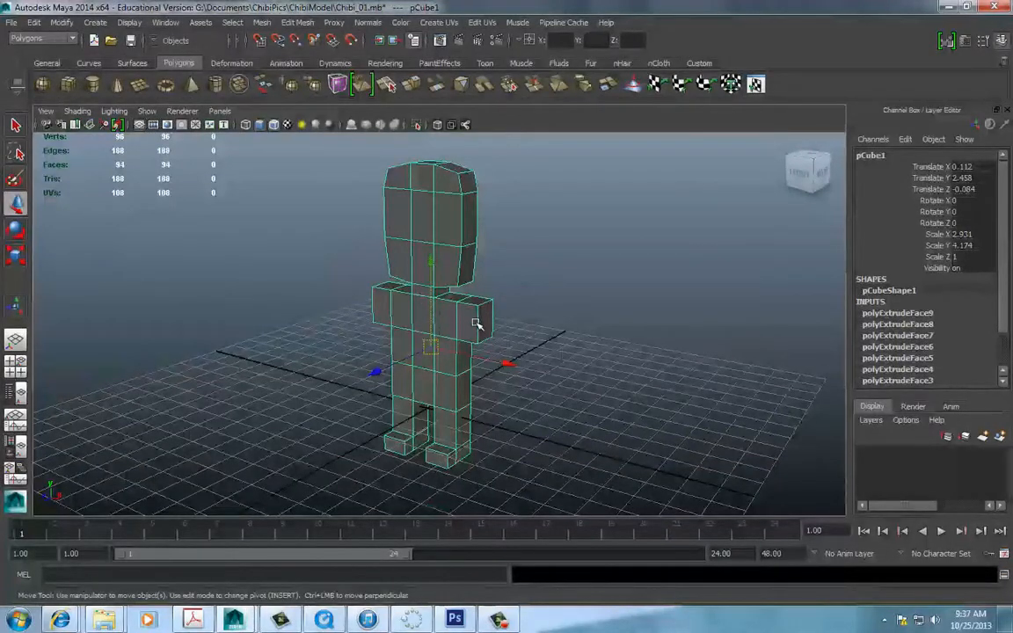
right_click(466, 343)
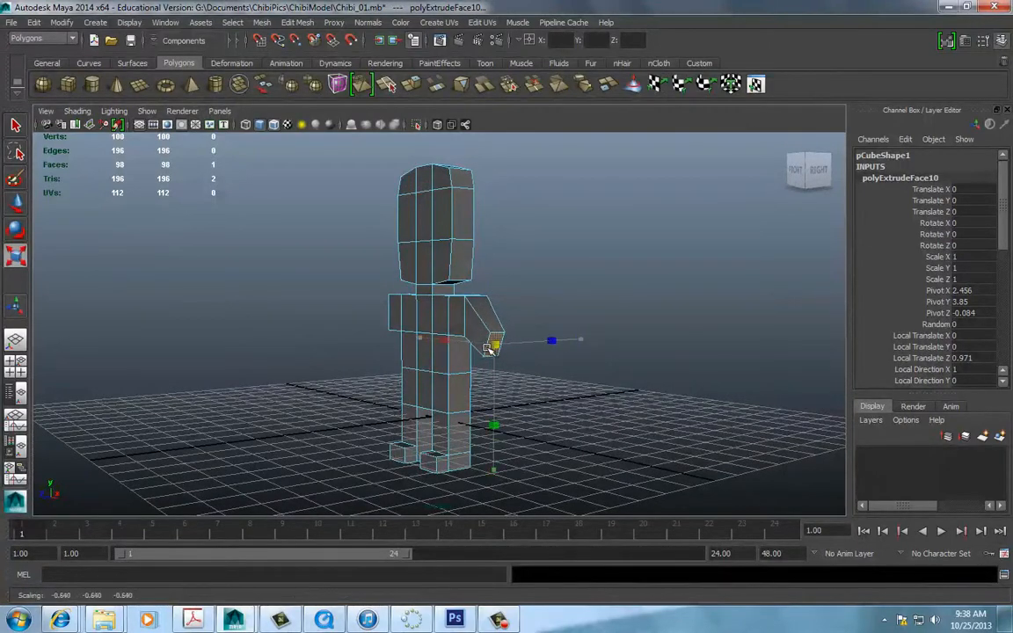
left_click_drag(492, 342, 525, 328)
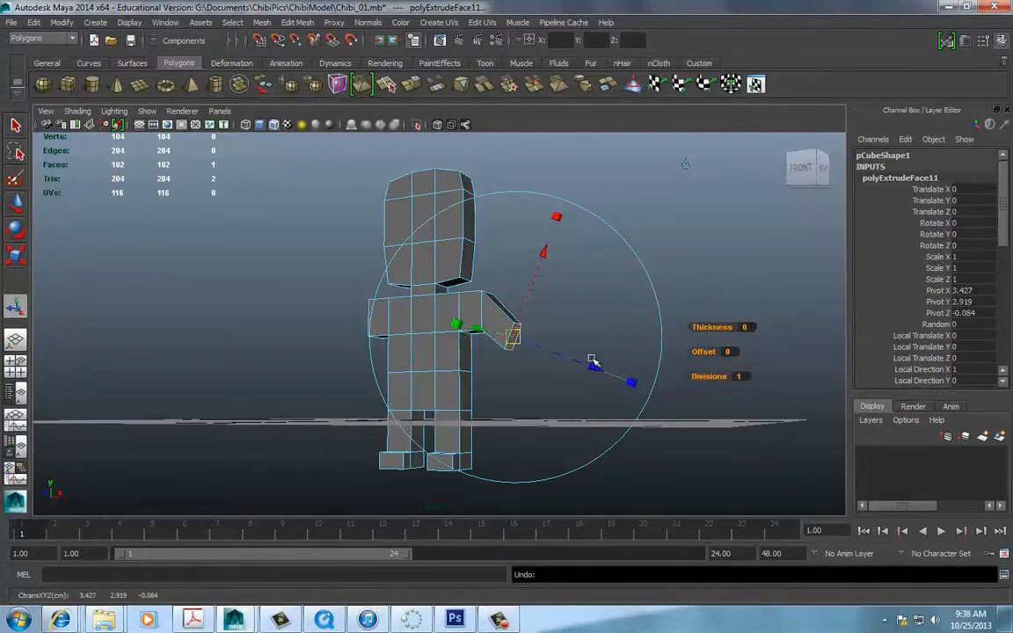
left_click_drag(593, 361, 605, 369)
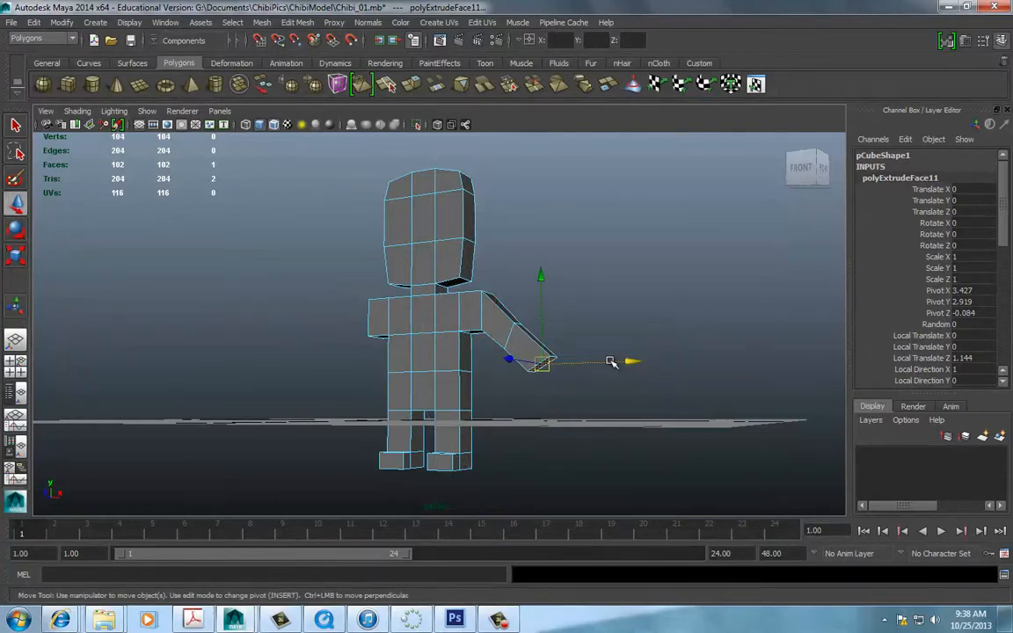
left_click_drag(615, 360, 563, 406)
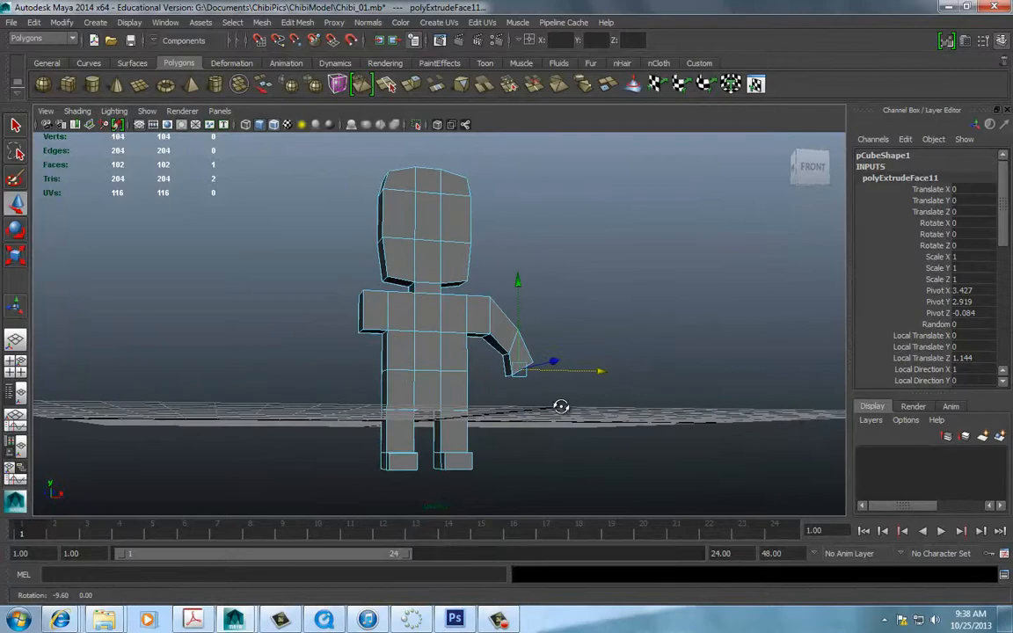
left_click_drag(561, 406, 506, 431)
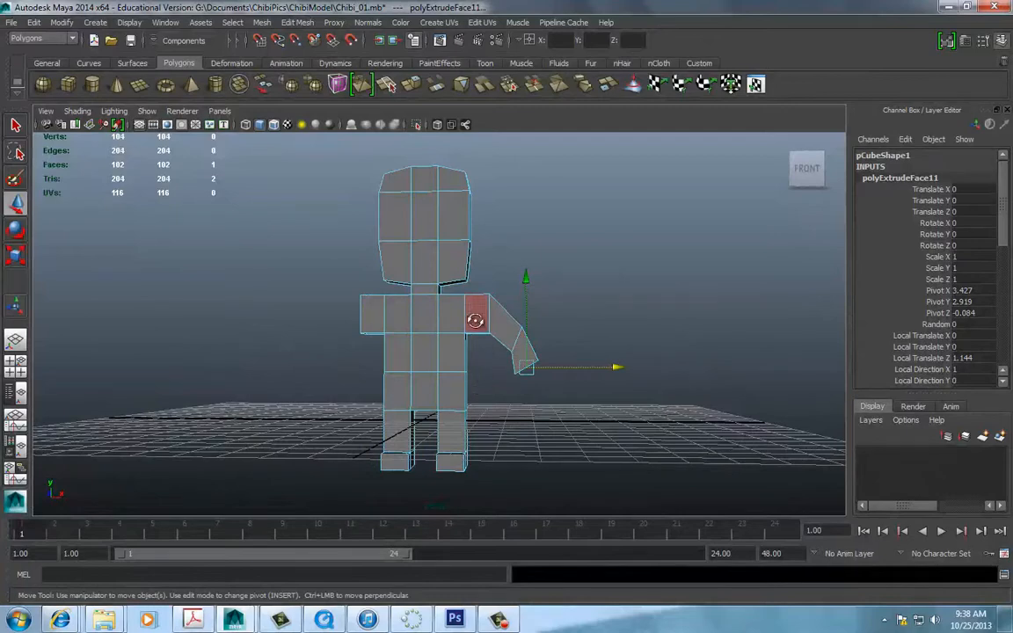
- Tilt and raise the upper-arm edges so the upper arm sticks out level
right_click(475, 321)
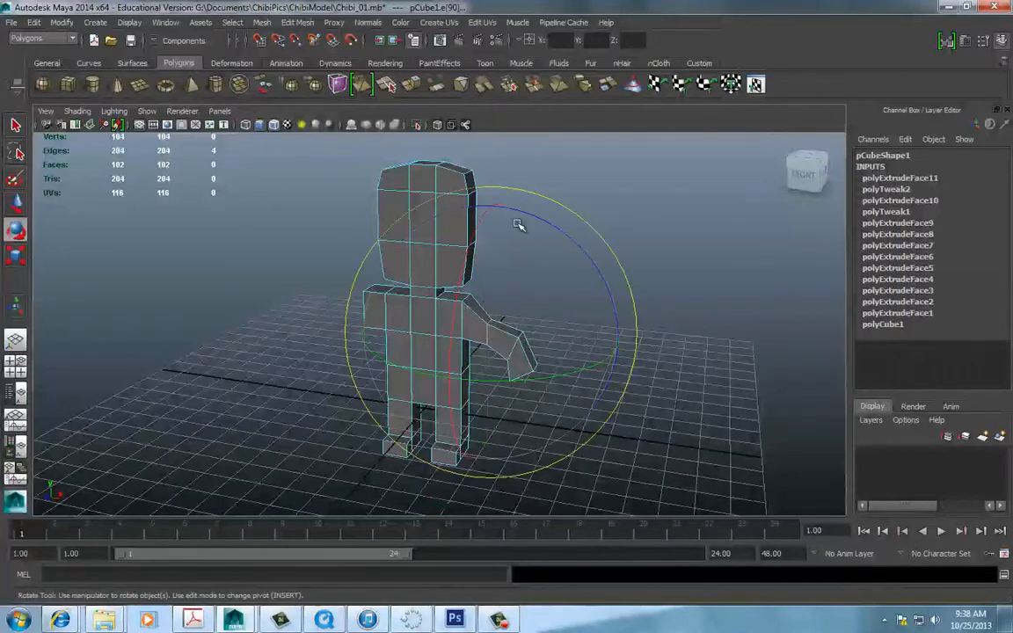
left_click_drag(519, 224, 554, 224)
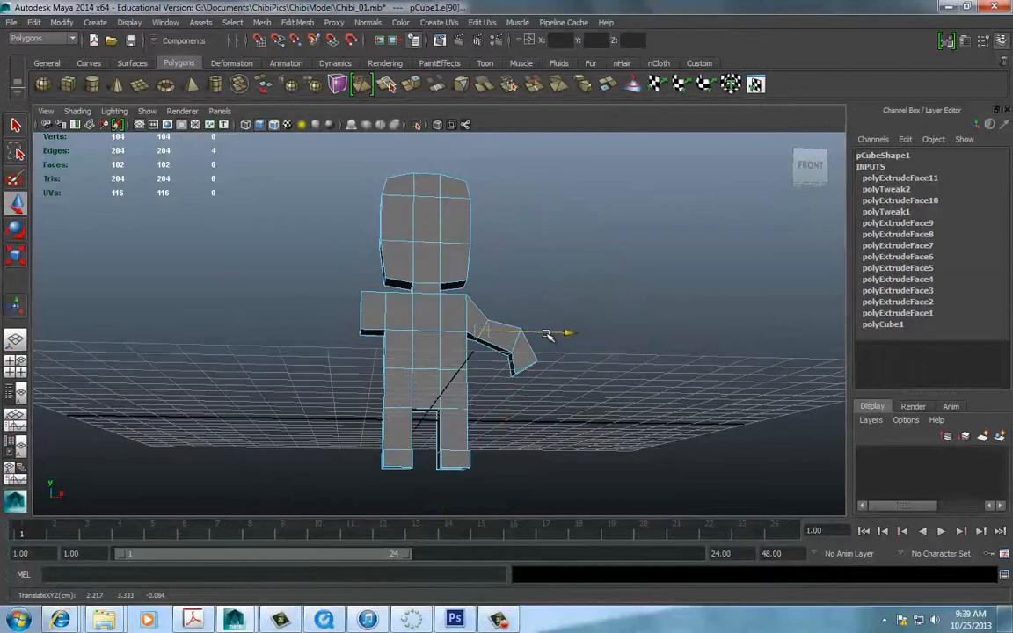
left_click_drag(545, 334, 515, 400)
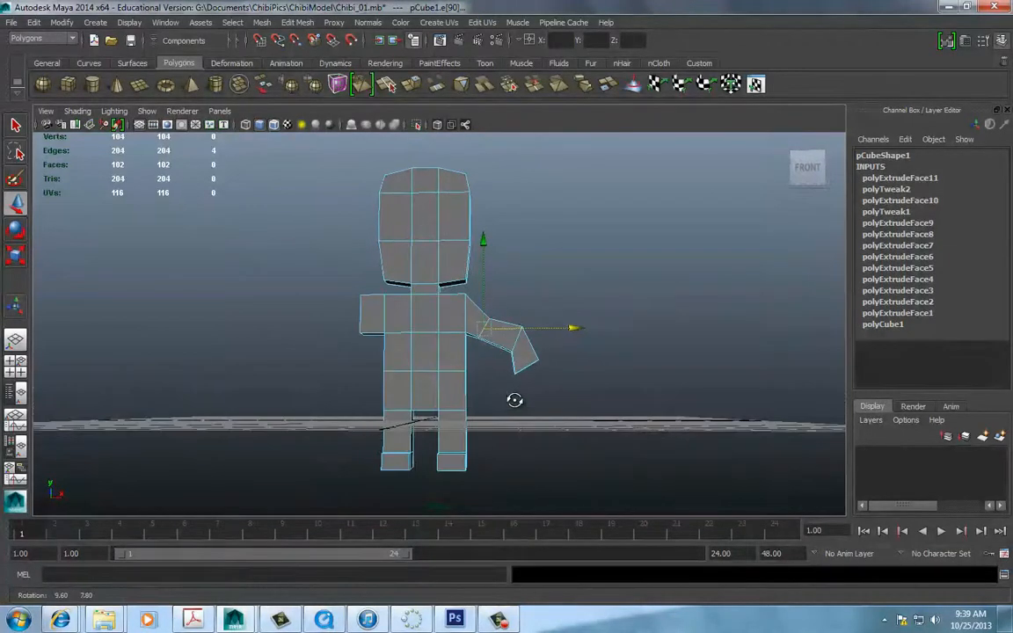
left_click(219, 110)
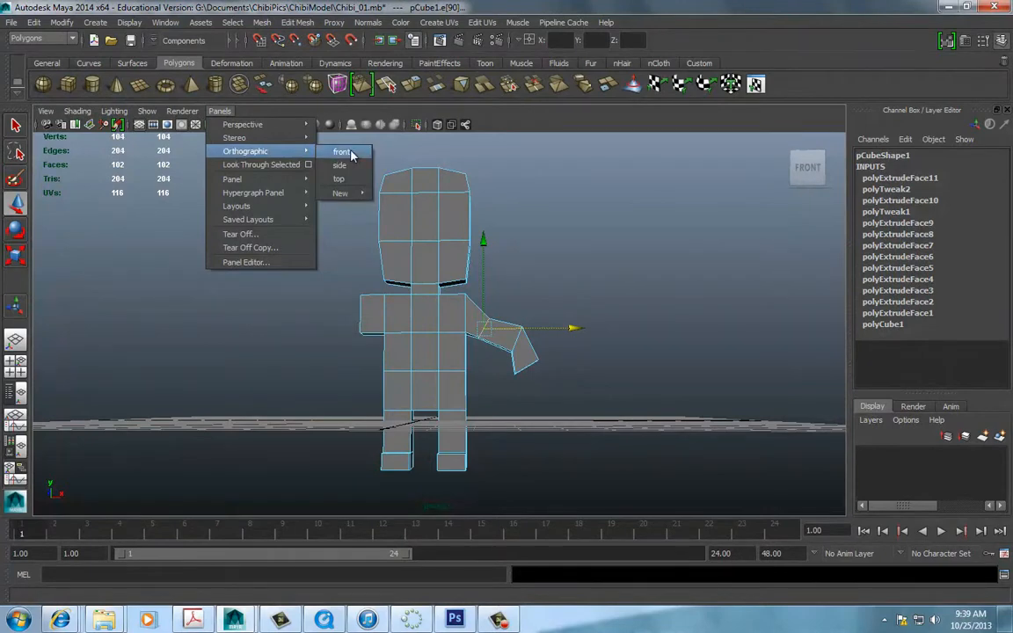
- In front view, move the forearm tip vertices down and inward beside the torso
left_click(342, 152)
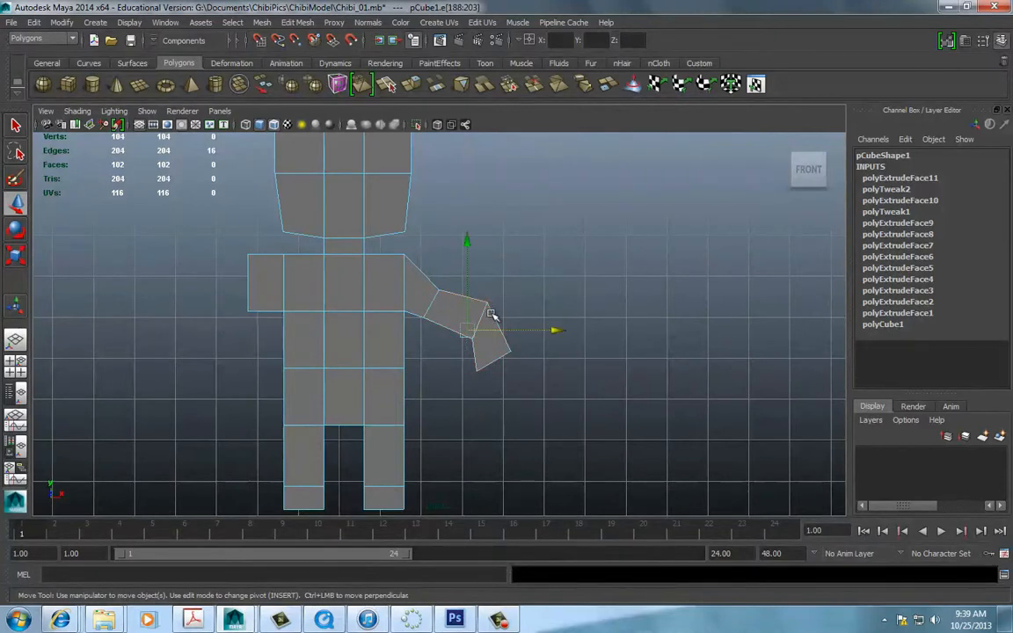
right_click(482, 330)
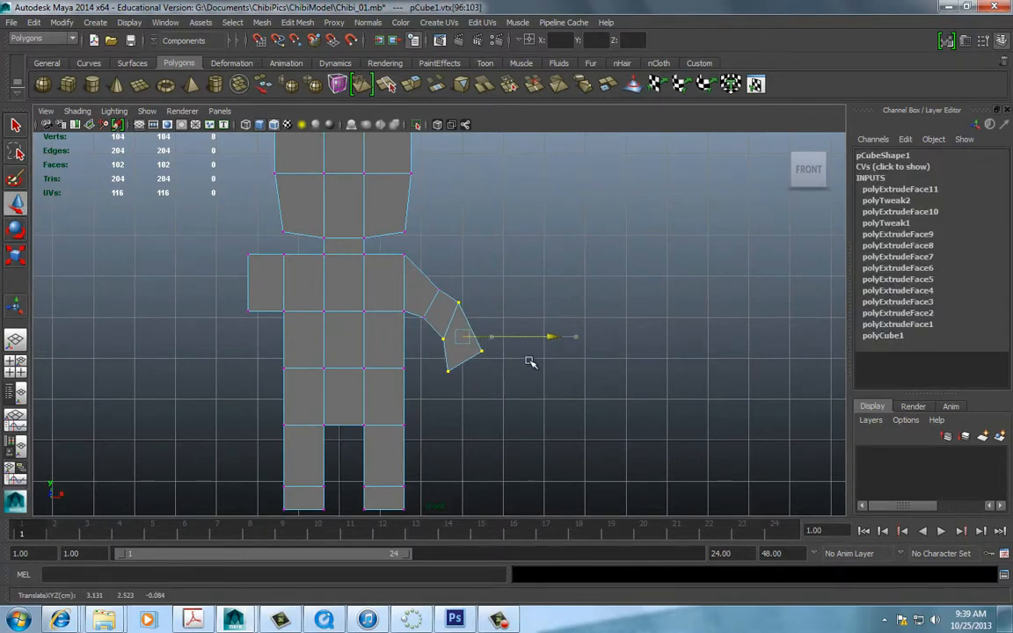
left_click_drag(527, 336, 452, 301)
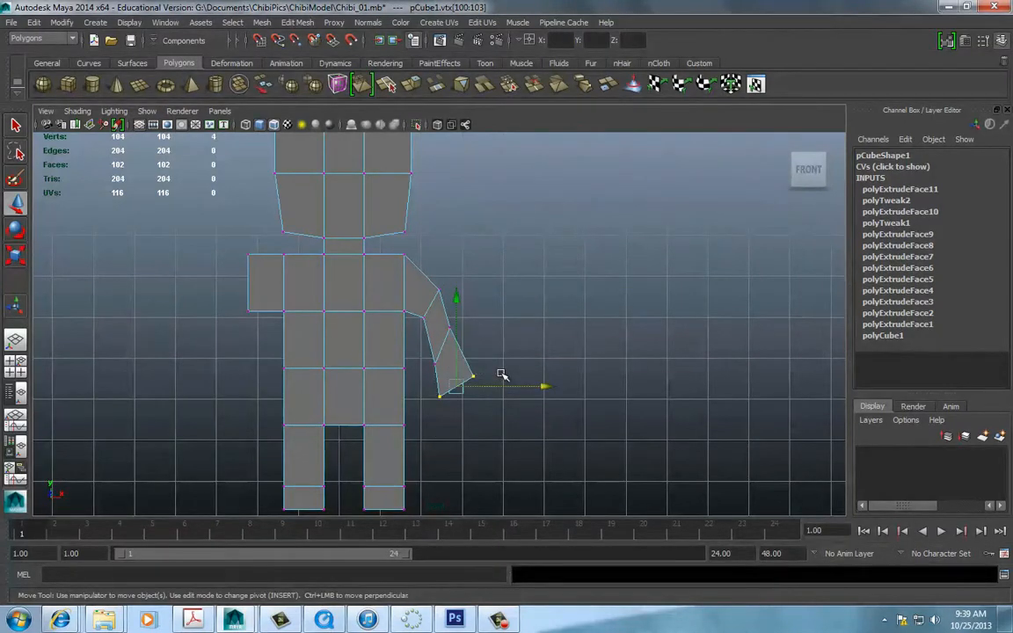
key("e")
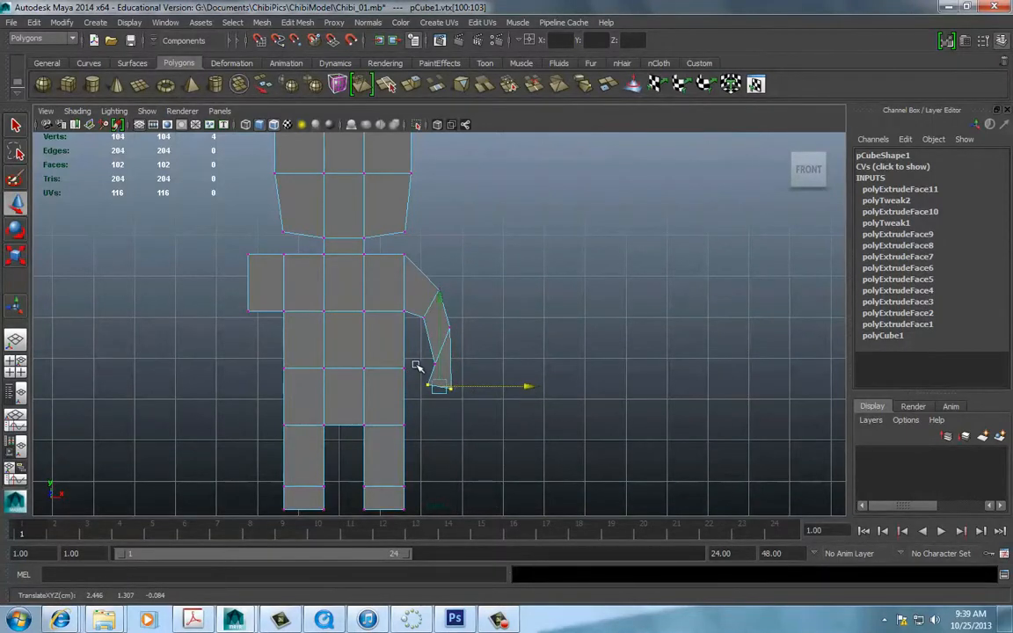
left_click_drag(439, 387, 436, 363)
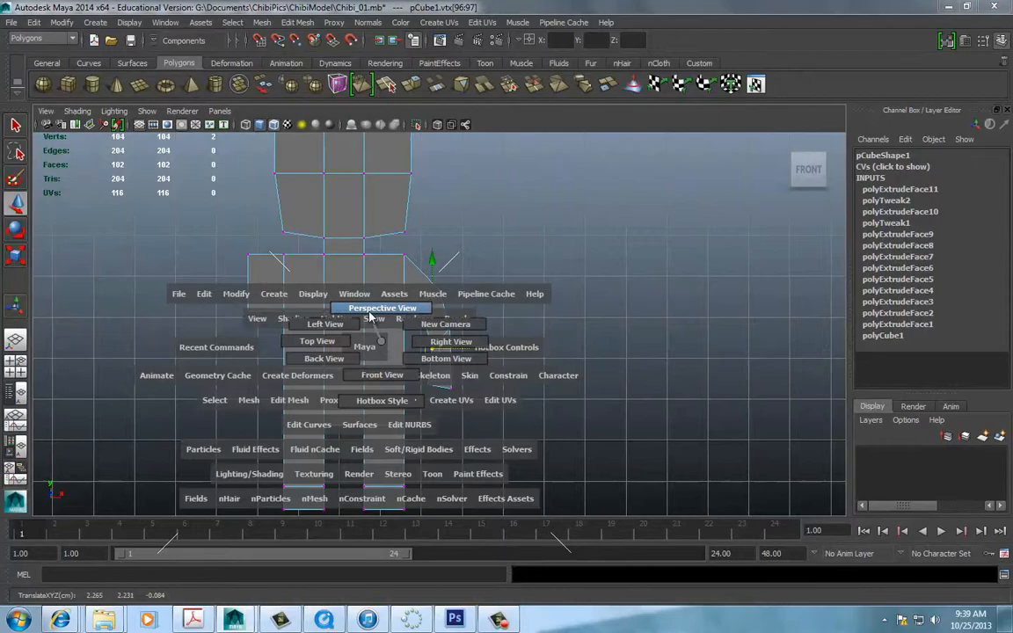
- Pull the extruded hand faces inward so the arm tip curls toward the body
left_click(383, 308)
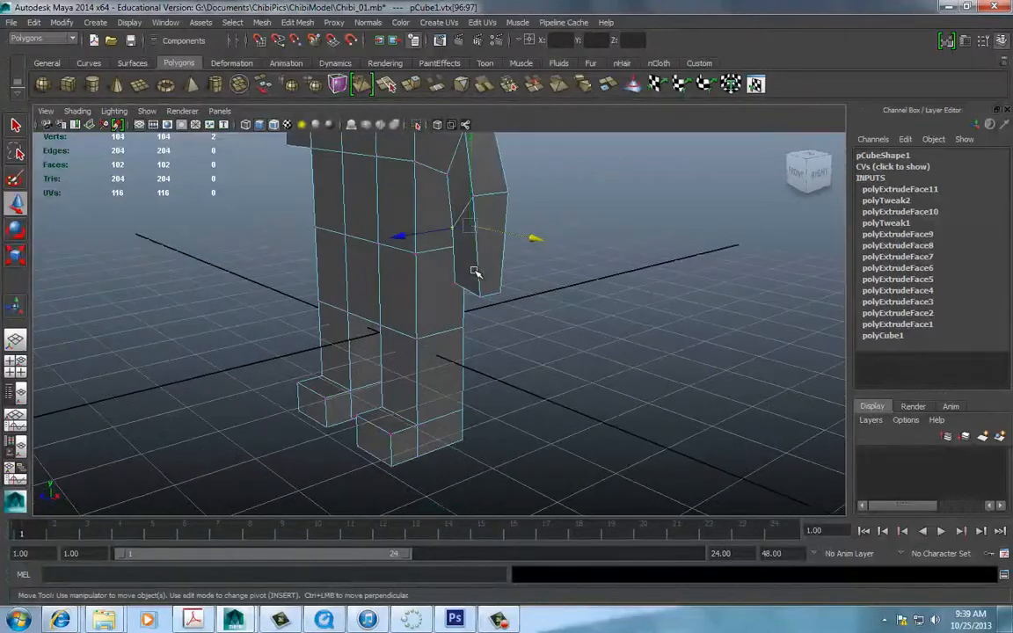
left_click_drag(475, 273, 466, 255)
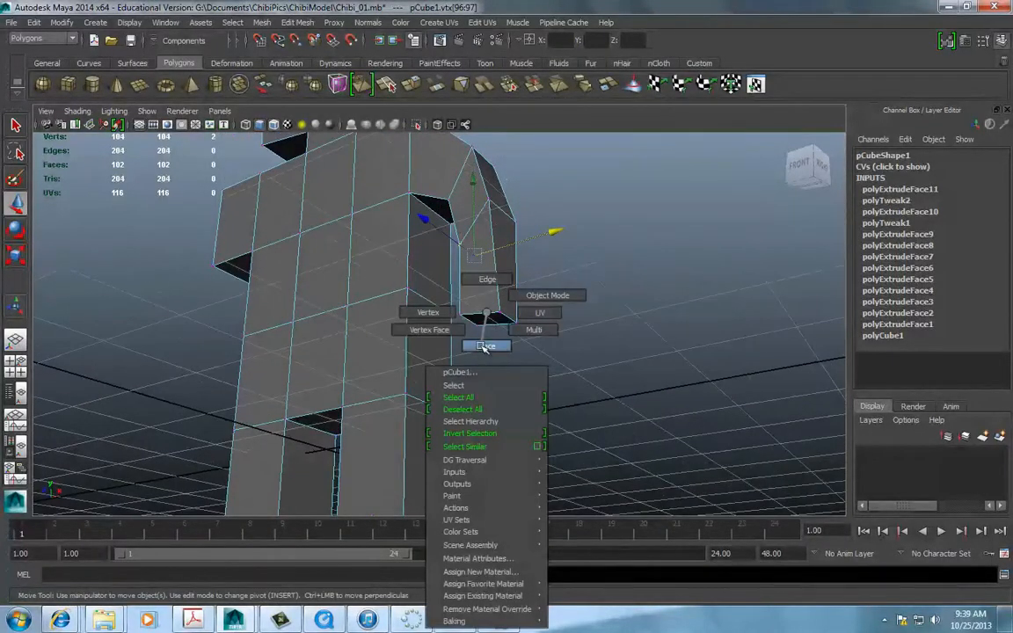
left_click(486, 345)
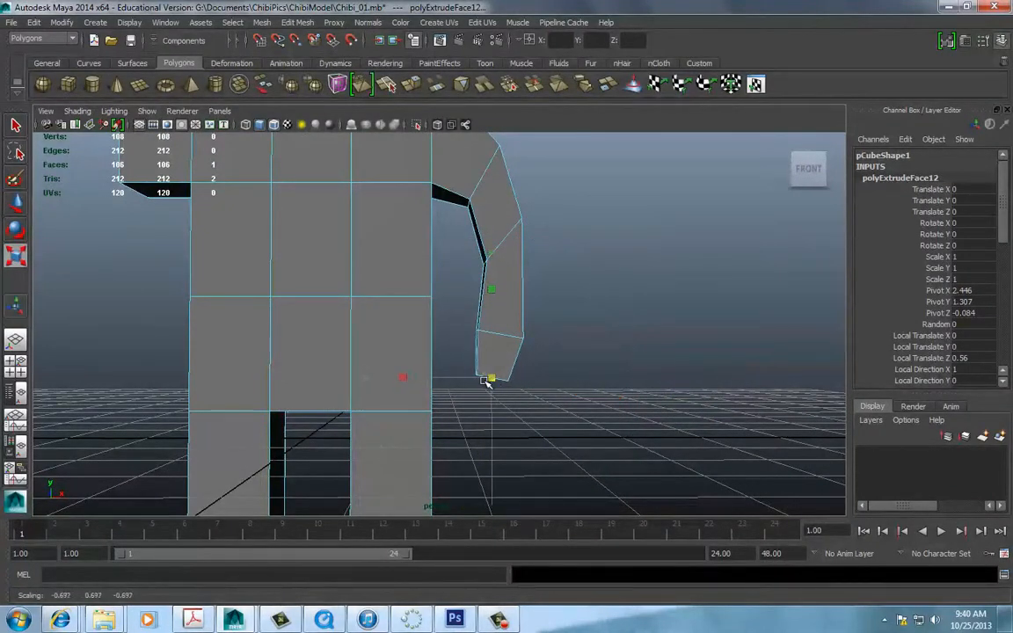
key("e")
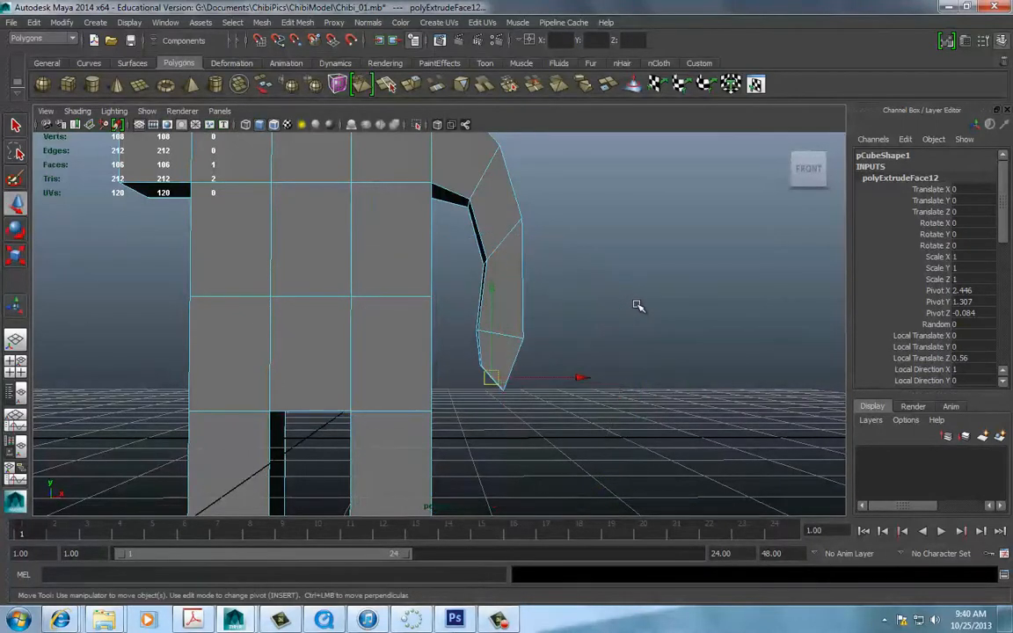
left_click_drag(583, 379, 558, 378)
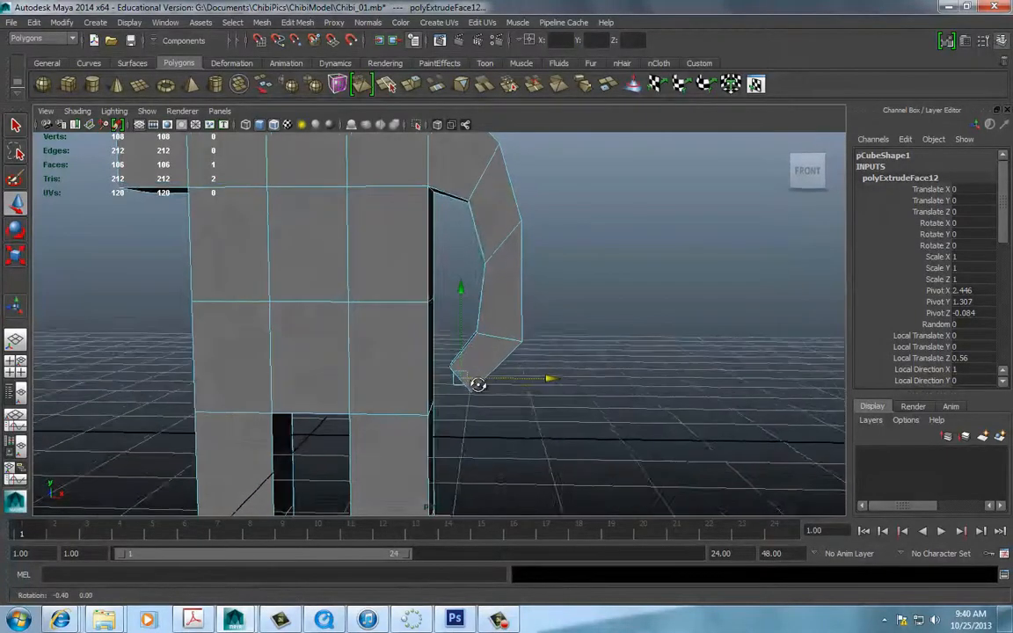
left_click_drag(477, 384, 585, 332)
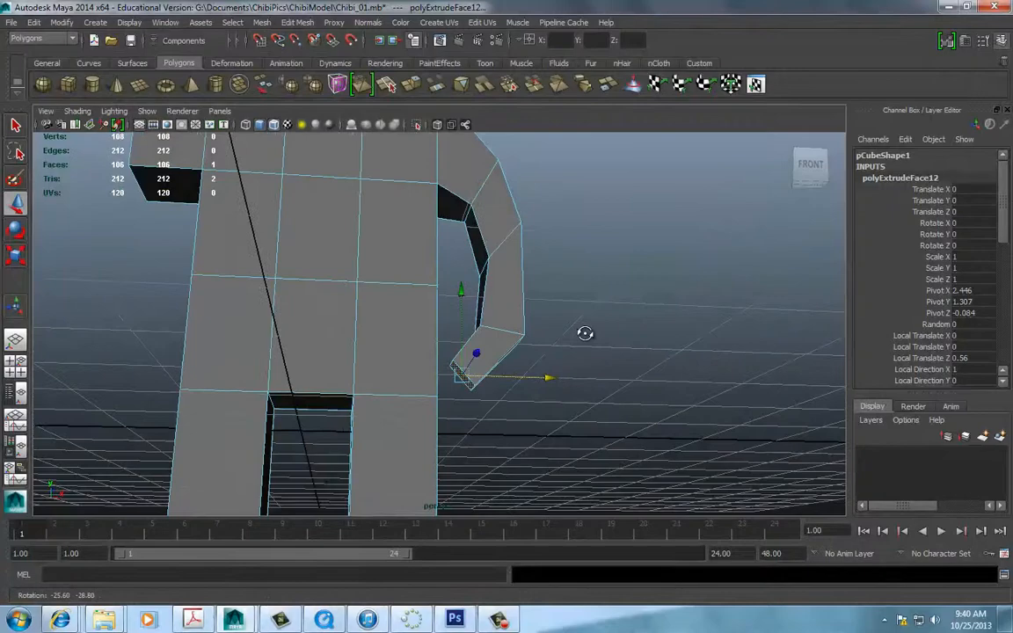
left_click_drag(585, 333, 556, 365)
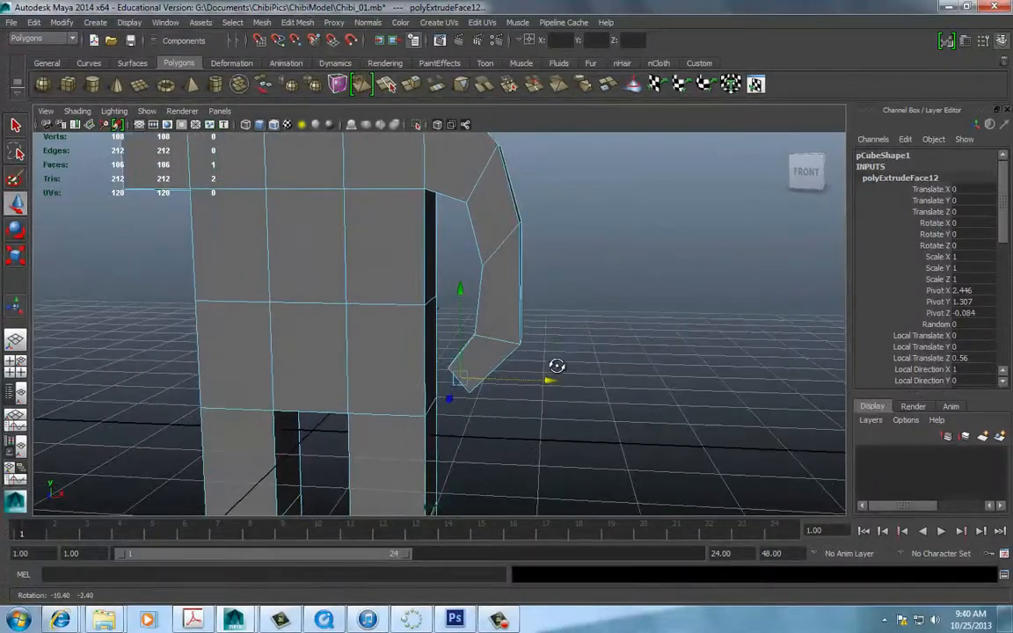
left_click_drag(557, 365, 547, 345)
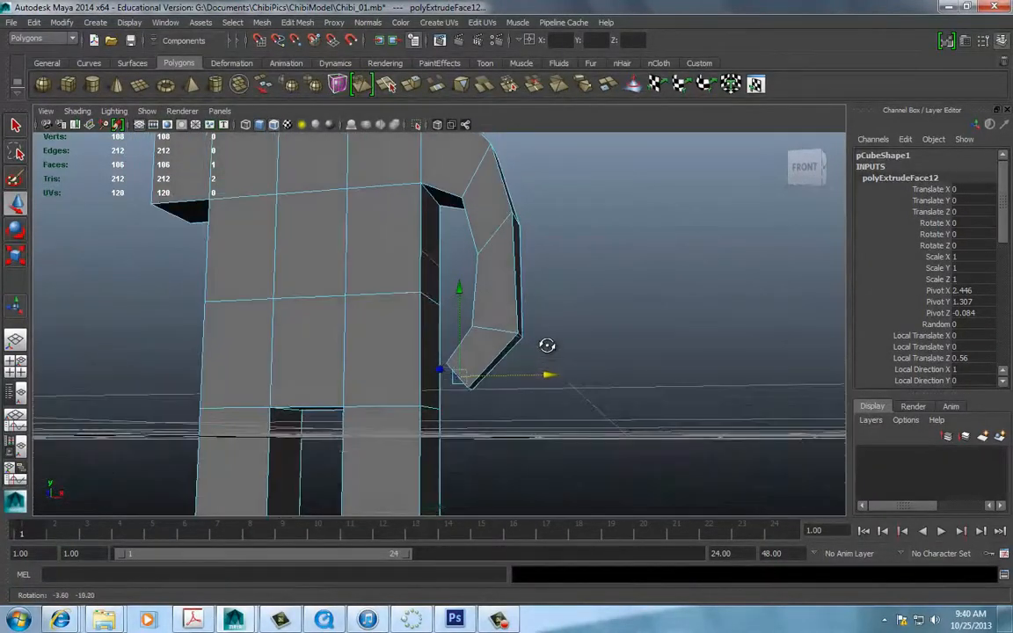
left_click_drag(547, 344, 563, 357)
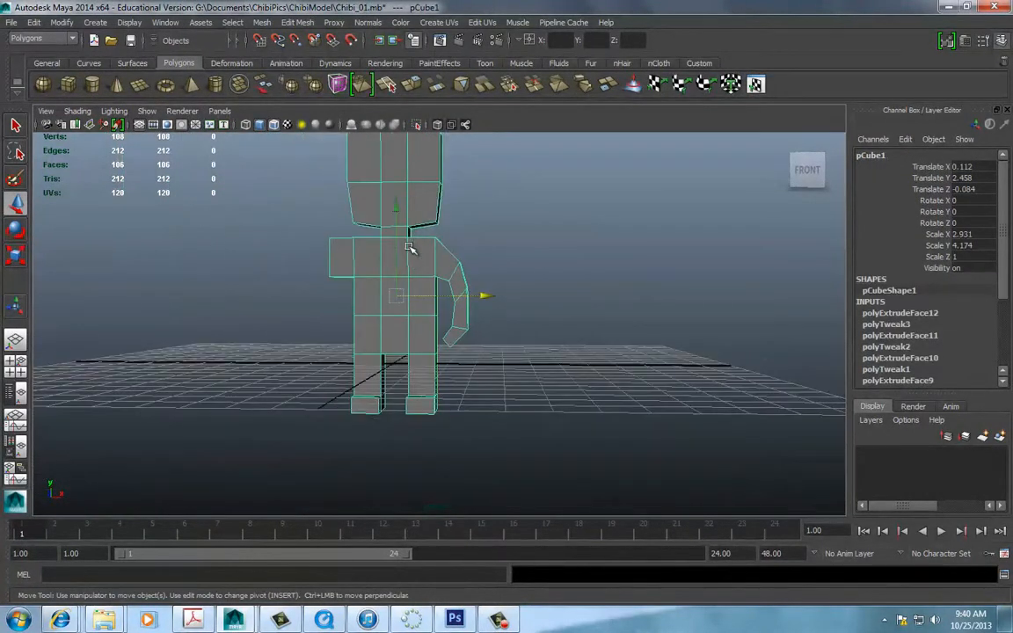
- Save the scene as Chibi_02.mb in the ChibiModel folder
left_click(11, 22)
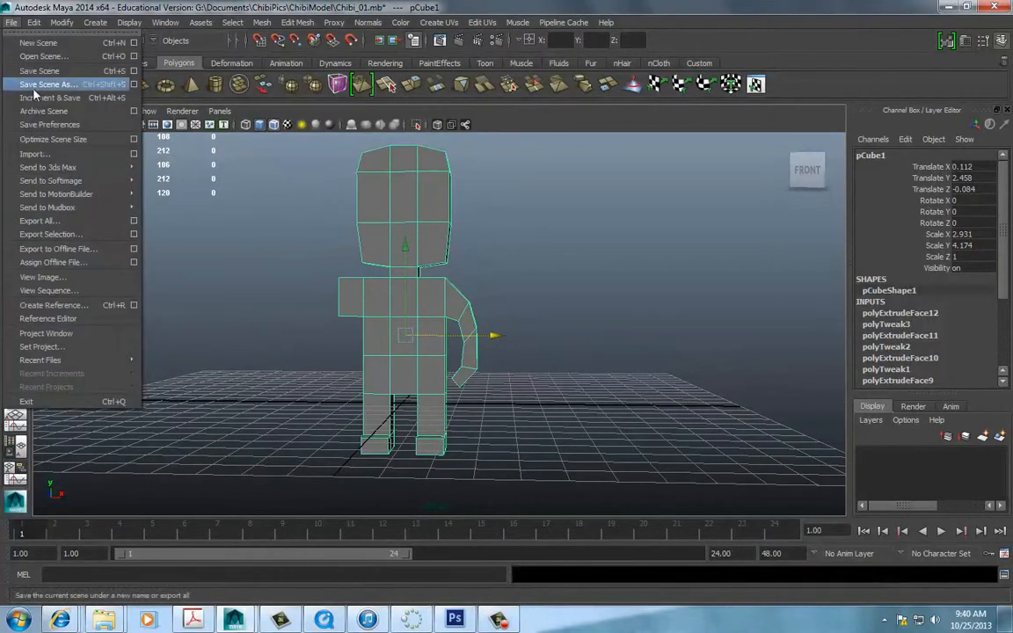
left_click(47, 84)
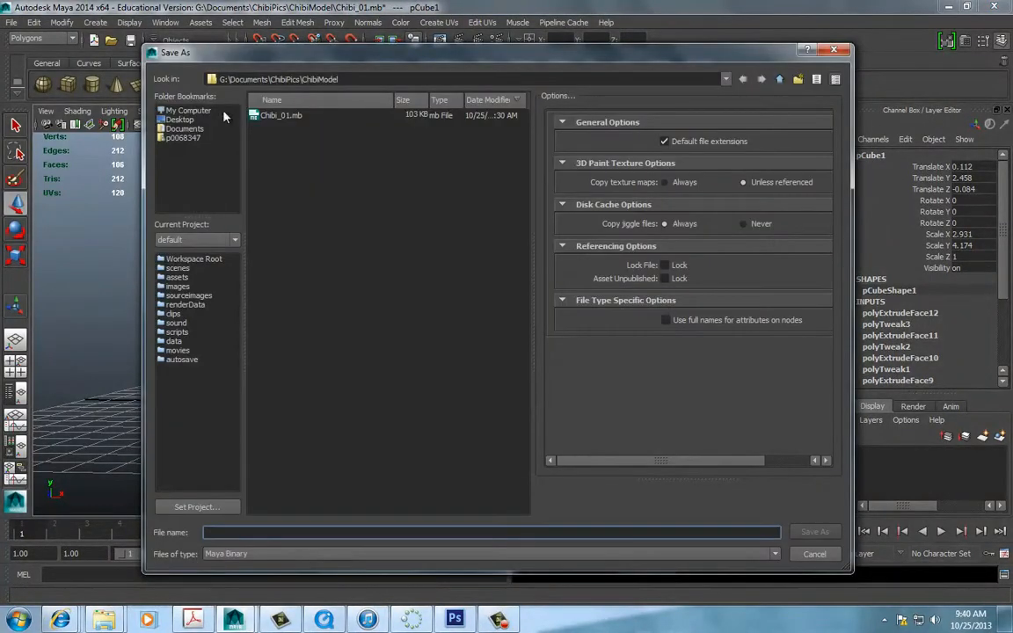
left_click(282, 116)
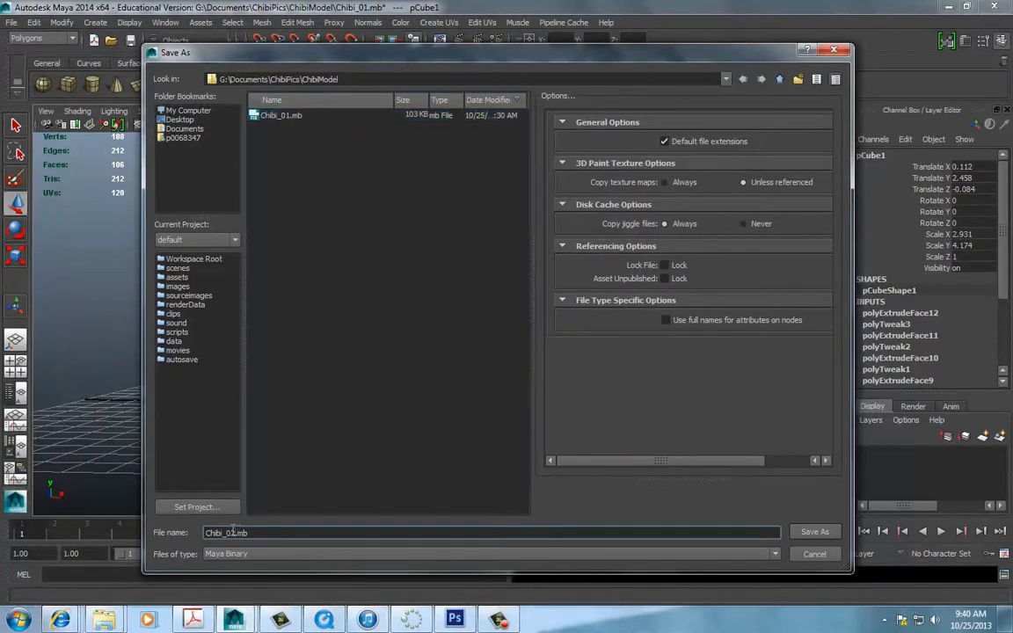
left_click(814, 531)
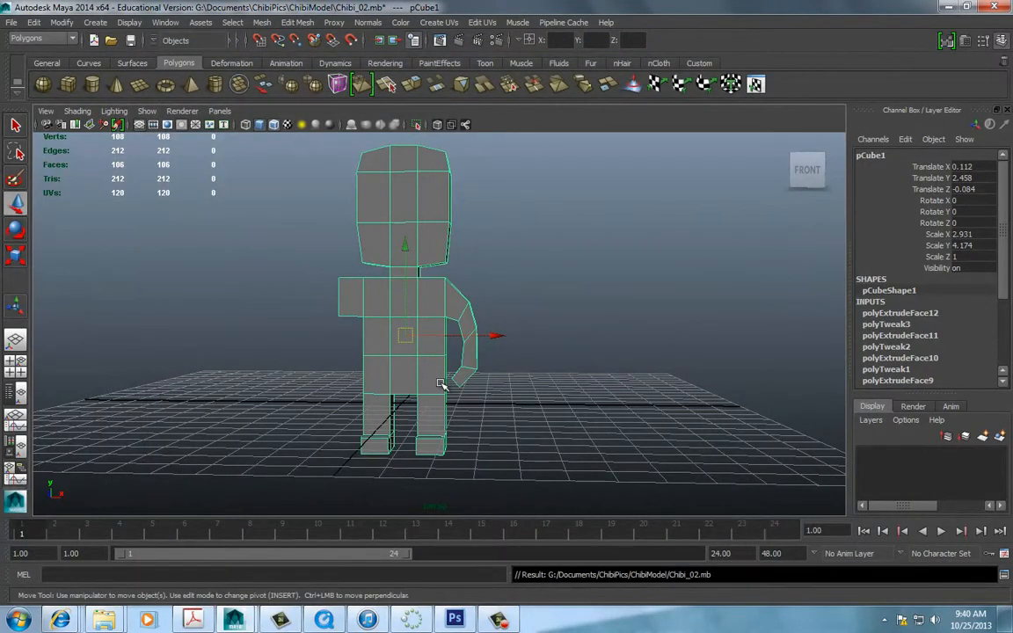
- Insert an edge loop around the lower torso just above the legs
left_click_drag(440, 382, 422, 352)
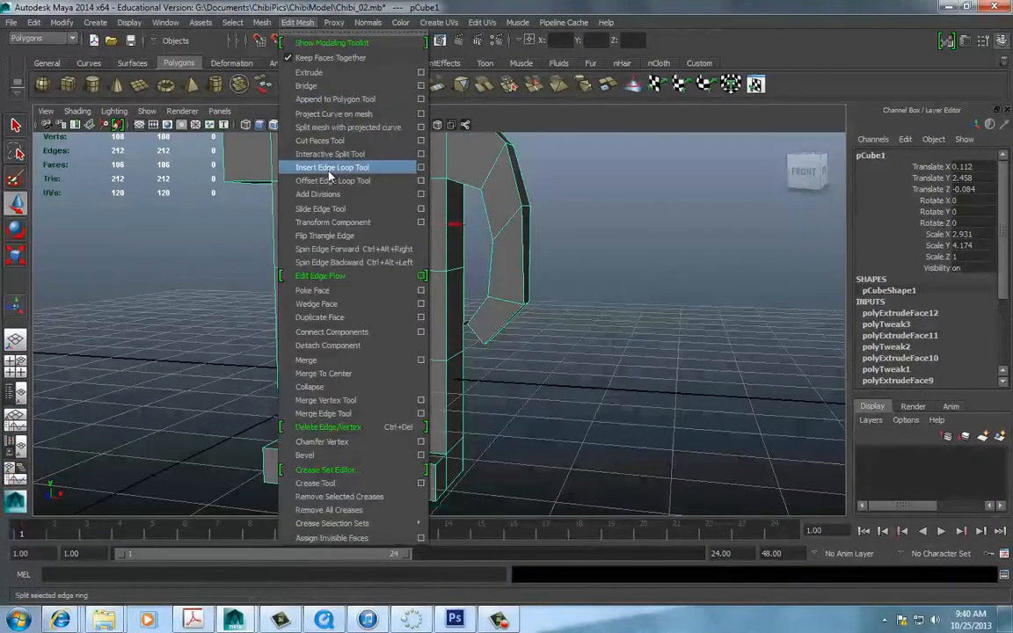
left_click(333, 167)
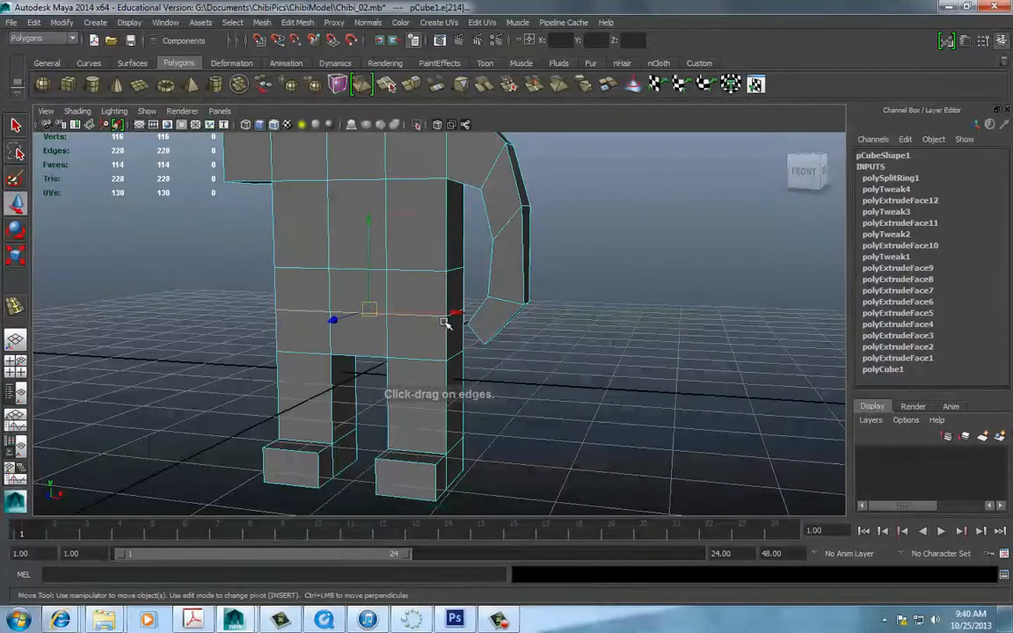
left_click_drag(439, 325, 396, 300)
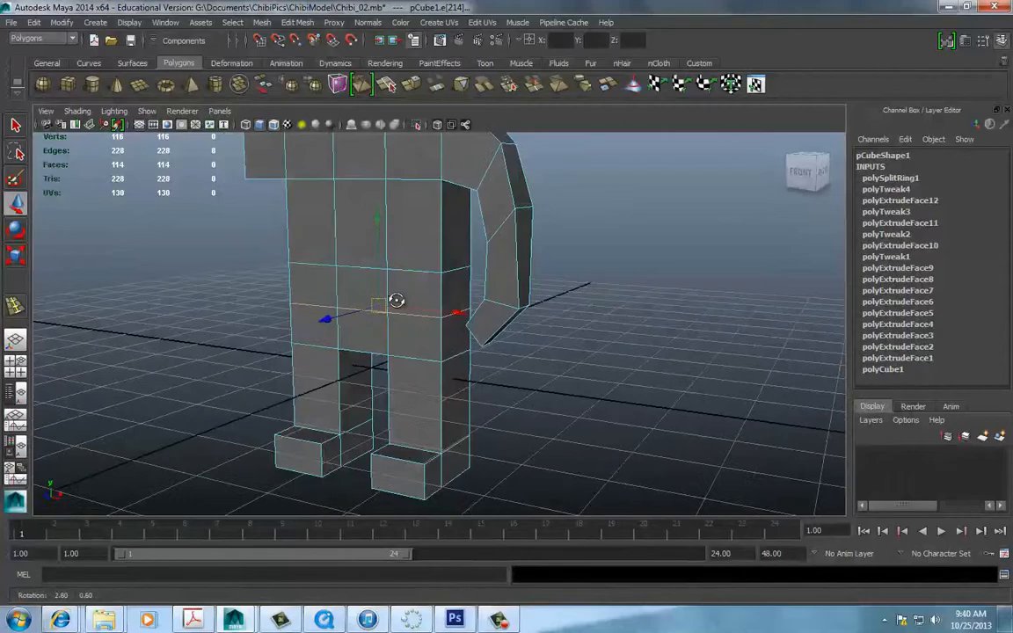
left_click_drag(397, 301, 452, 282)
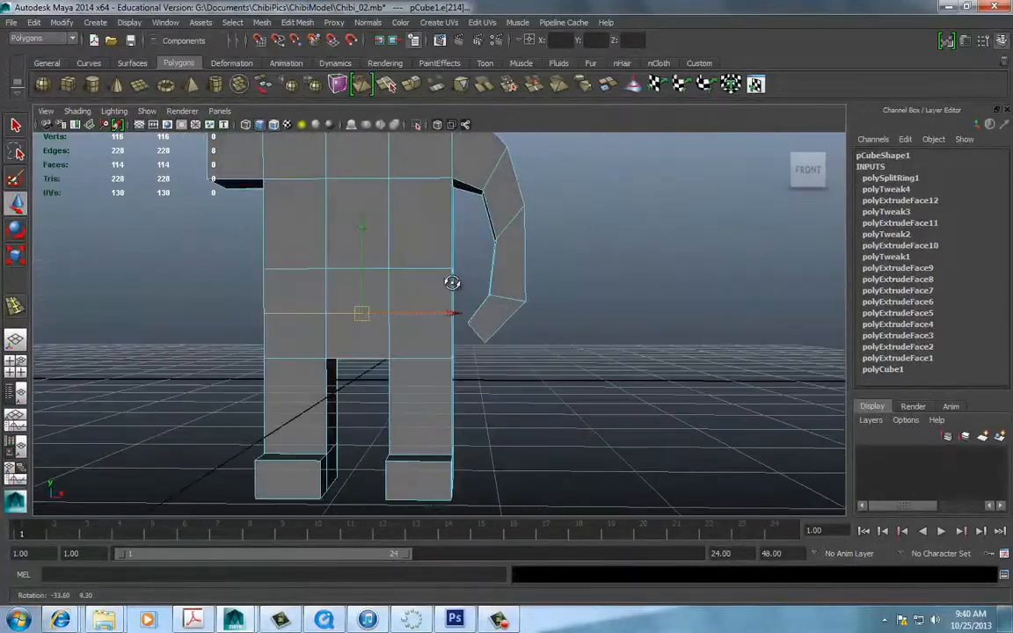
left_click_drag(453, 282, 422, 294)
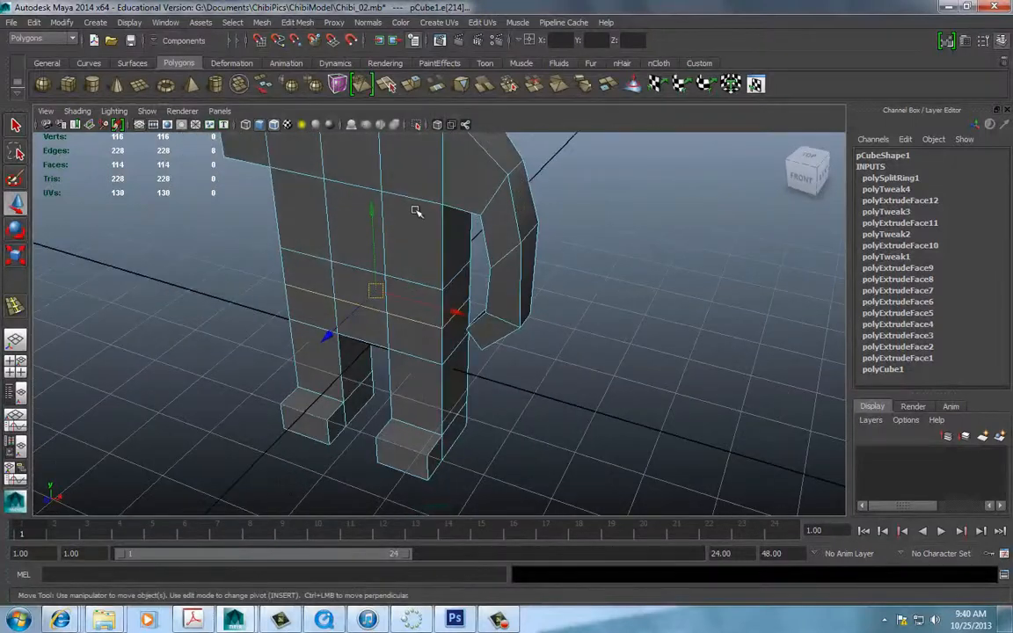
left_click_drag(418, 211, 431, 280)
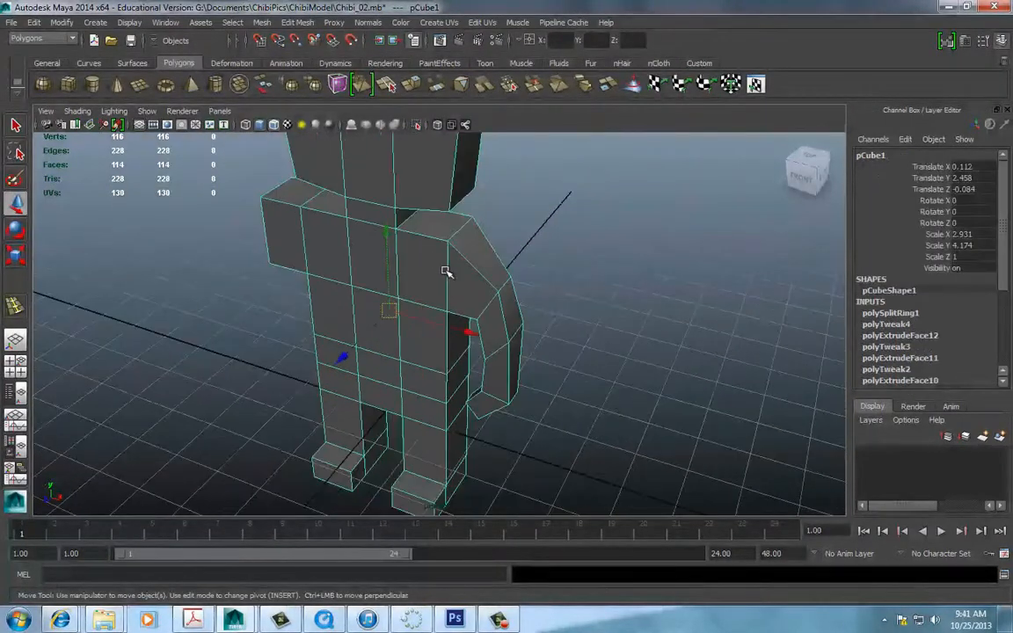
- Preview the chibi smoothed with 3, then return to the blocky display with 1
key("3")
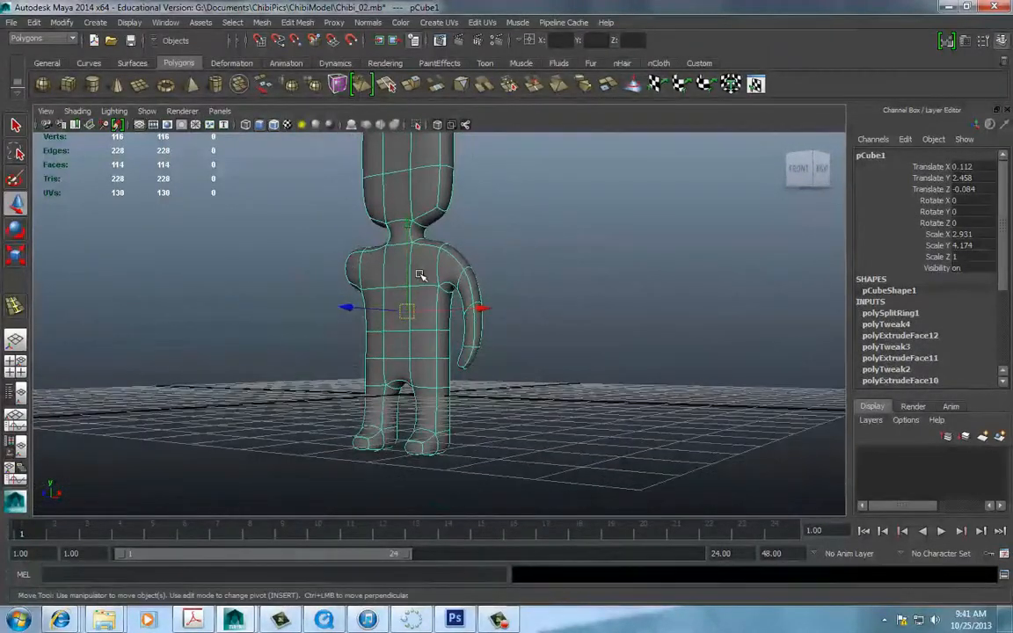
left_click_drag(420, 275, 287, 321)
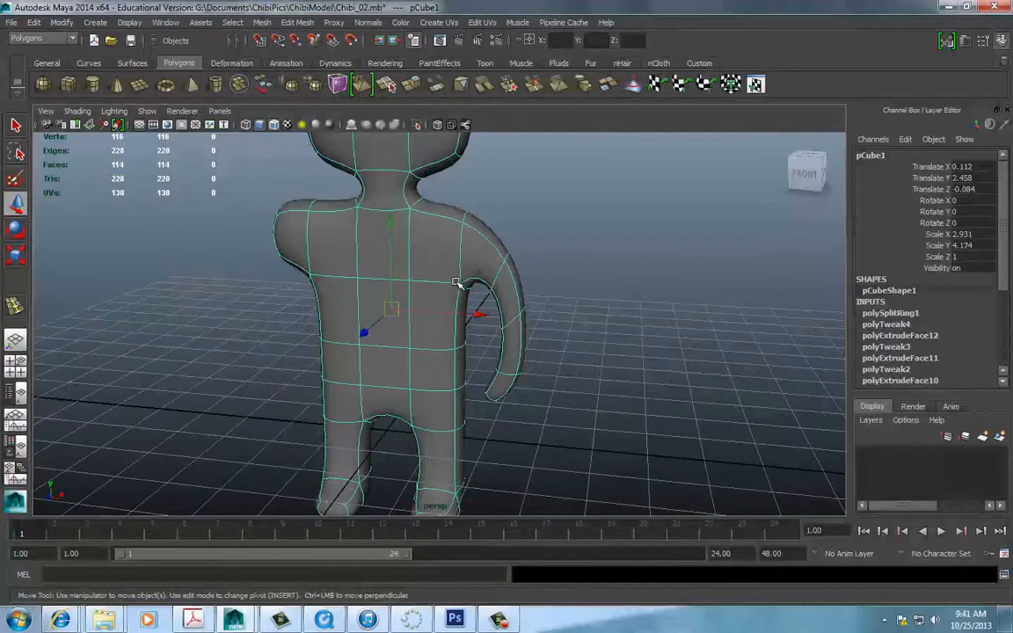
key("1")
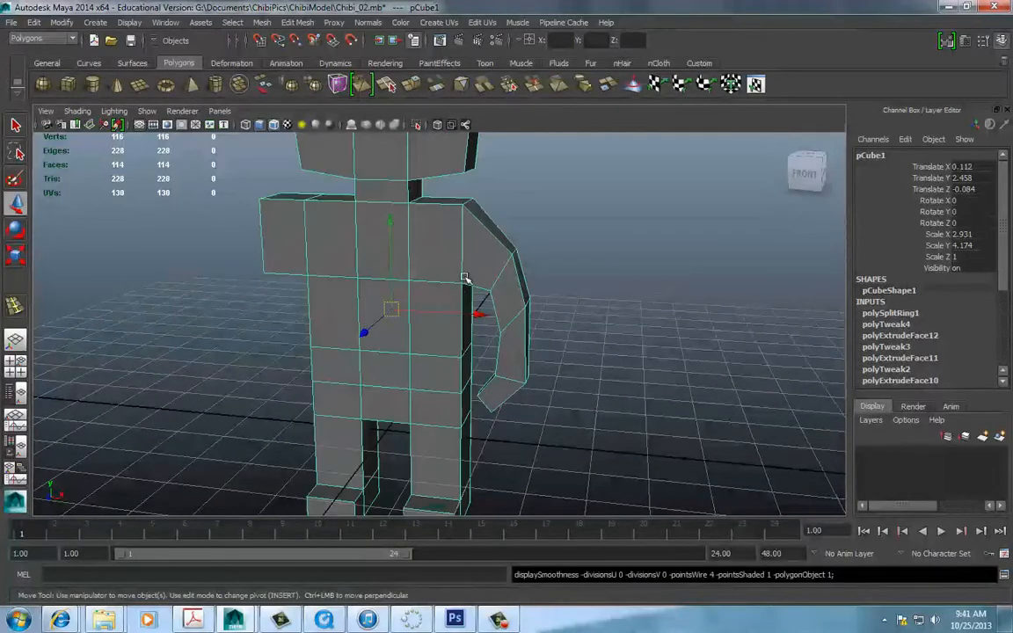
left_click(298, 22)
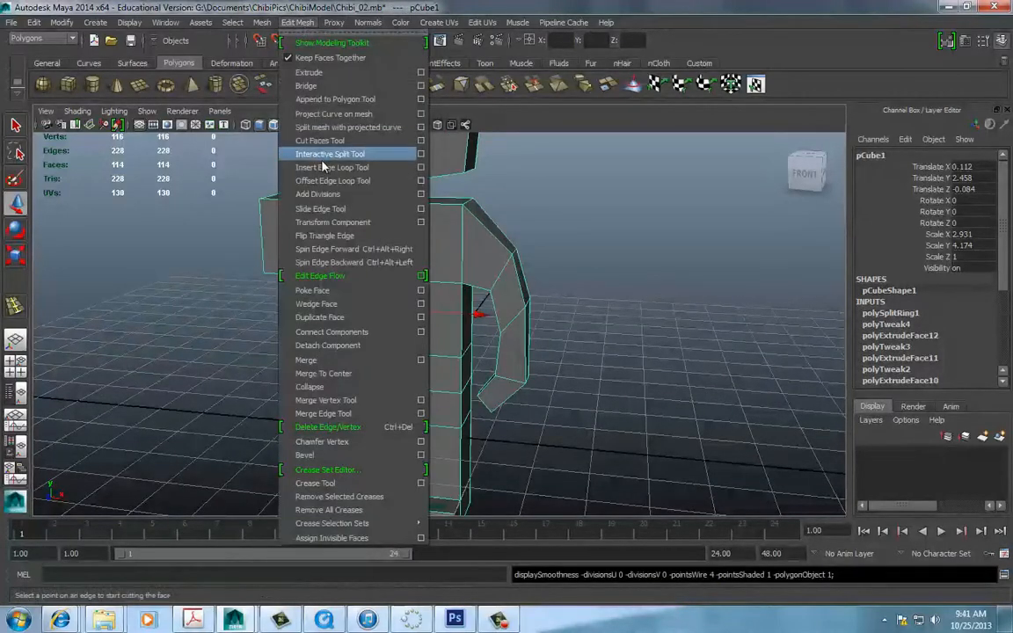
- Insert an edge loop ringing the upper arm near the shoulder and orbit to check it
left_click(332, 167)
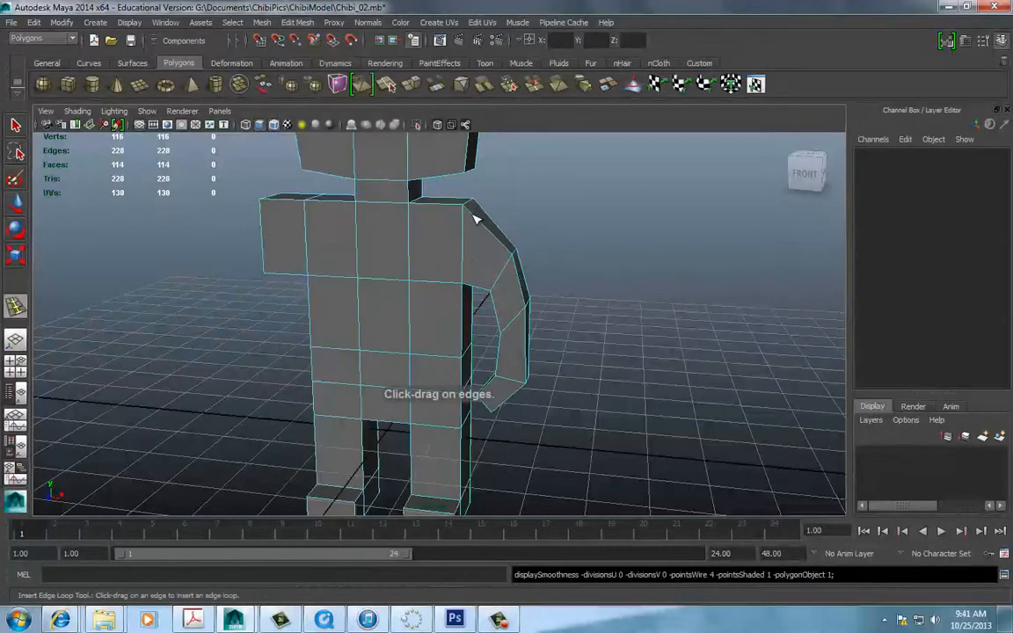
left_click_drag(473, 218, 506, 251)
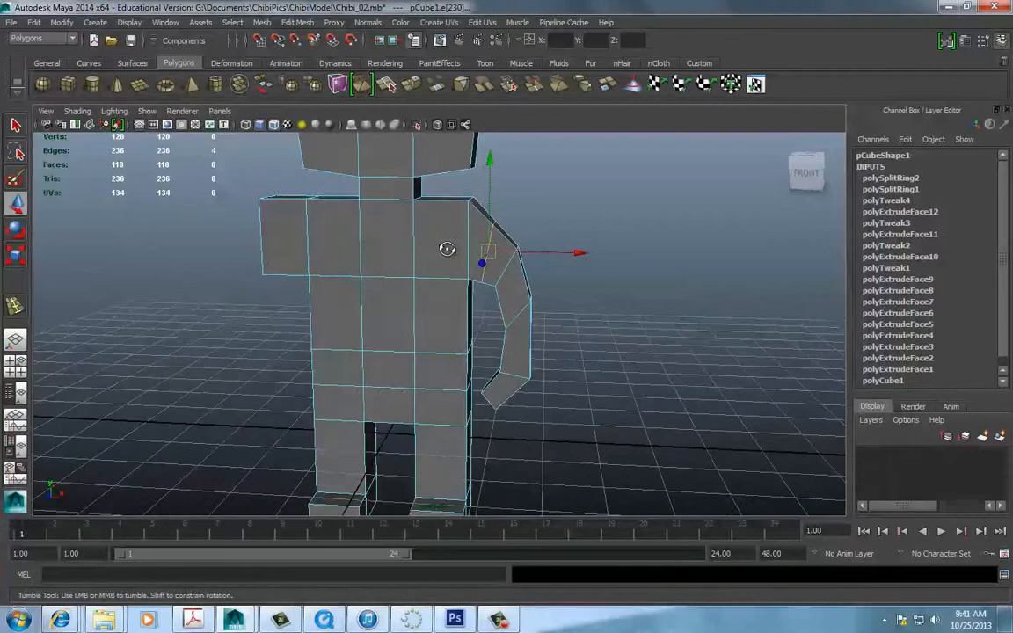
left_click_drag(447, 249, 400, 265)
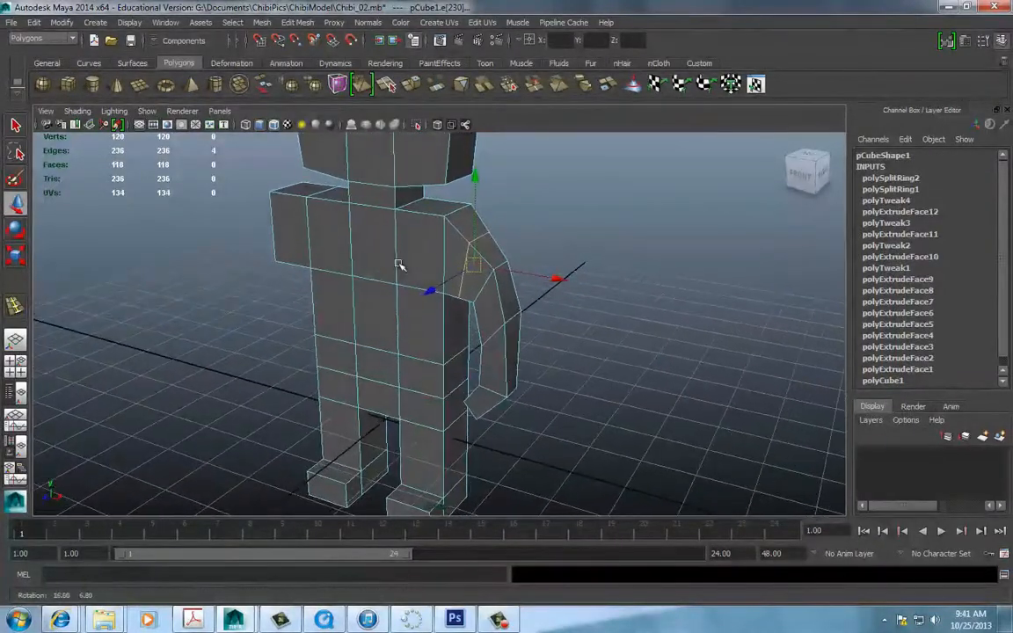
left_click(453, 239)
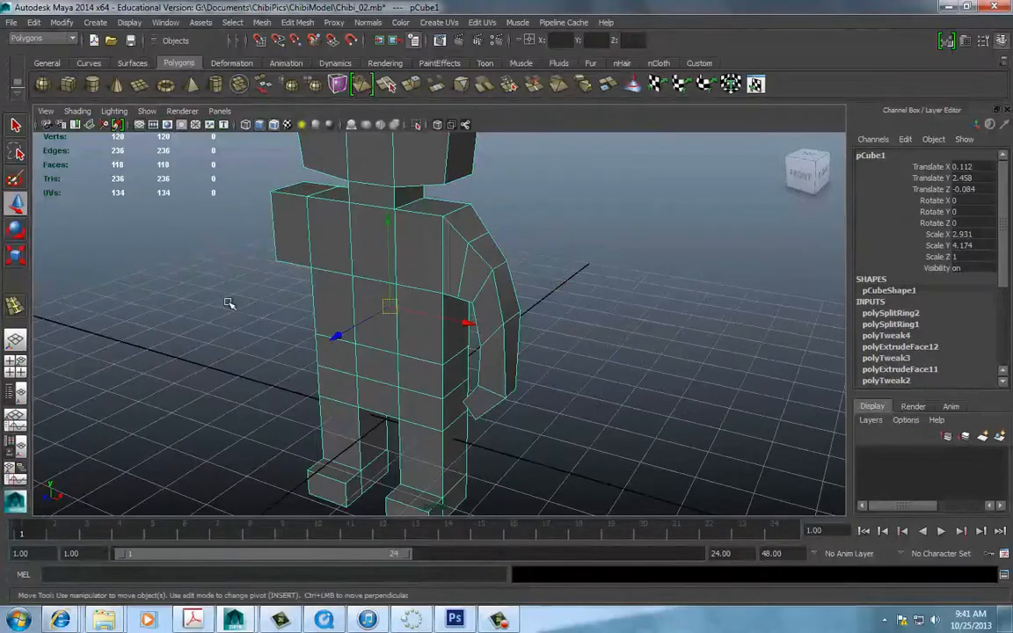
left_click_drag(229, 303, 308, 383)
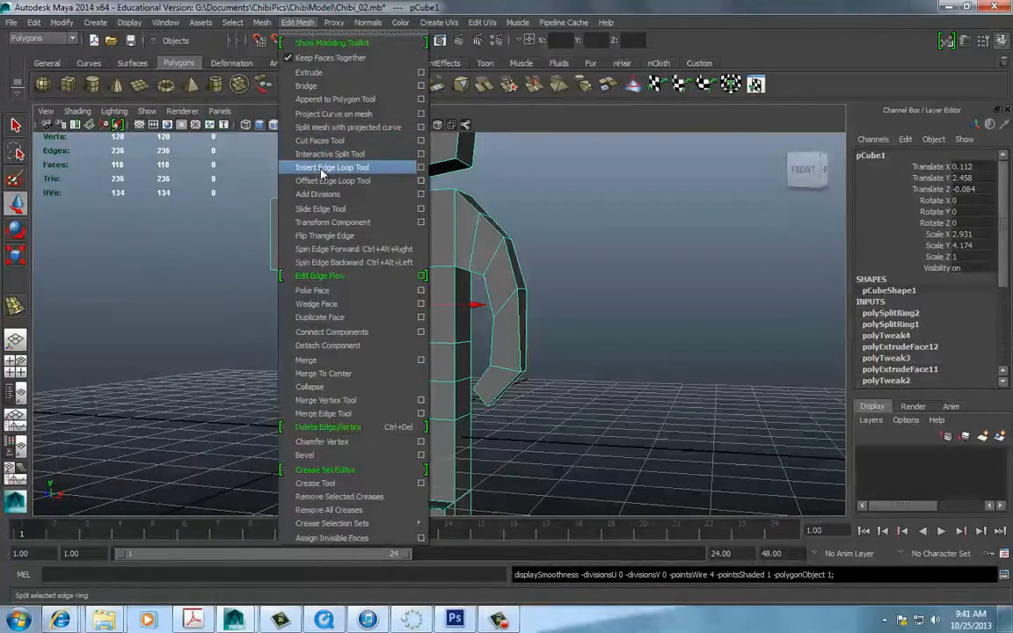
- Insert another edge loop near the top of the legs and move it into place
left_click(332, 167)
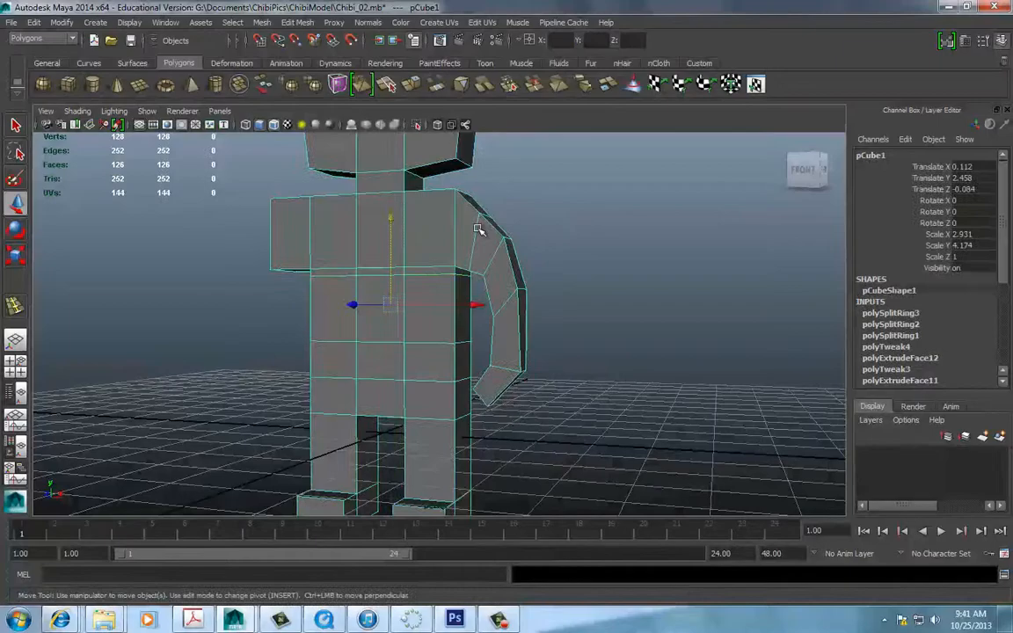
key("3")
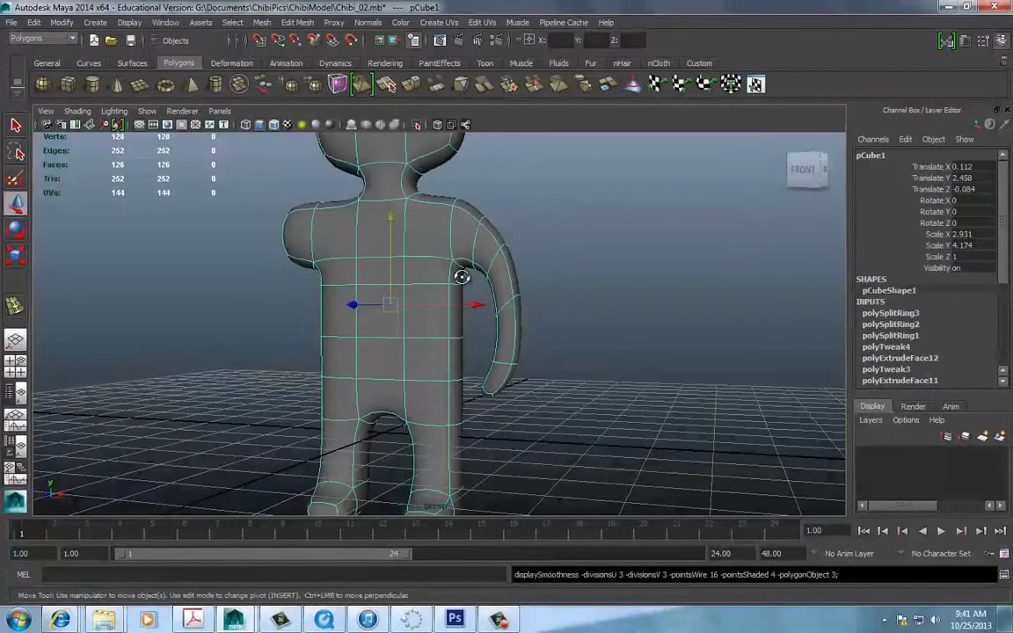
left_click_drag(462, 277, 291, 298)
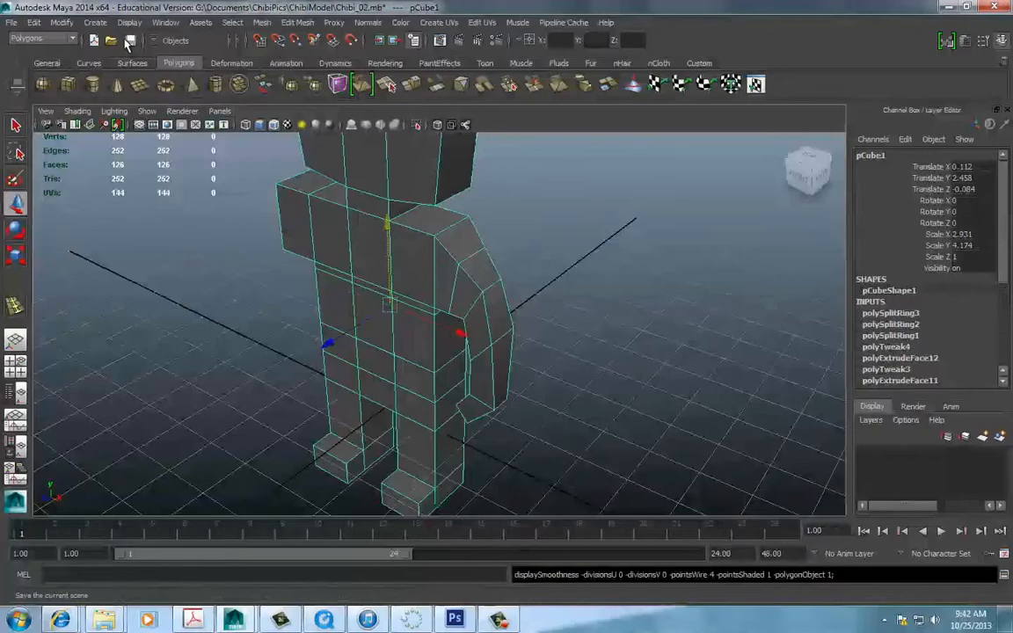
left_click_drag(439, 352, 369, 294)
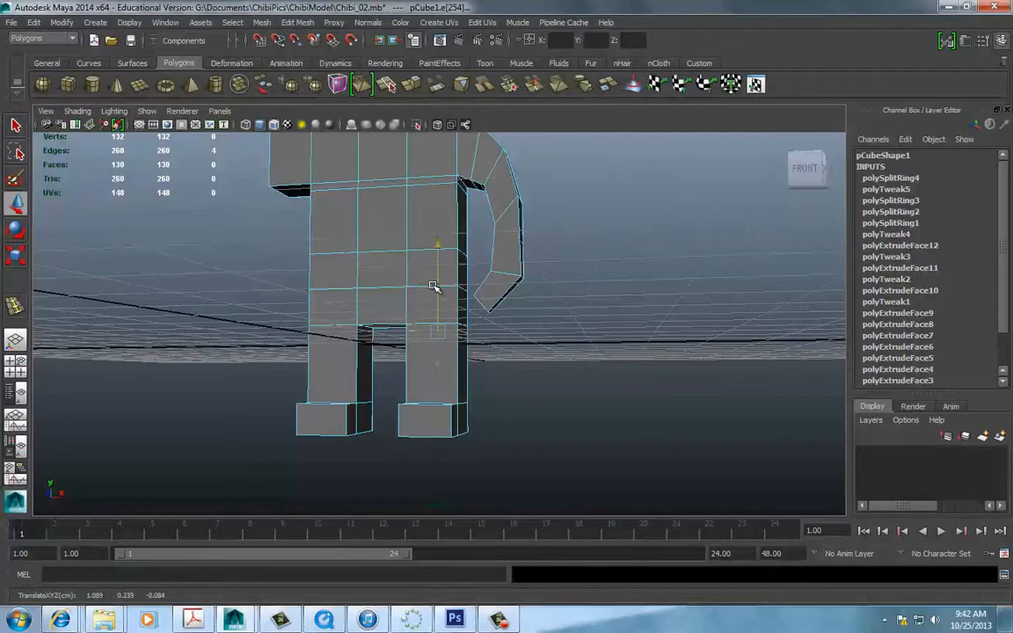
left_click_drag(434, 285, 366, 334)
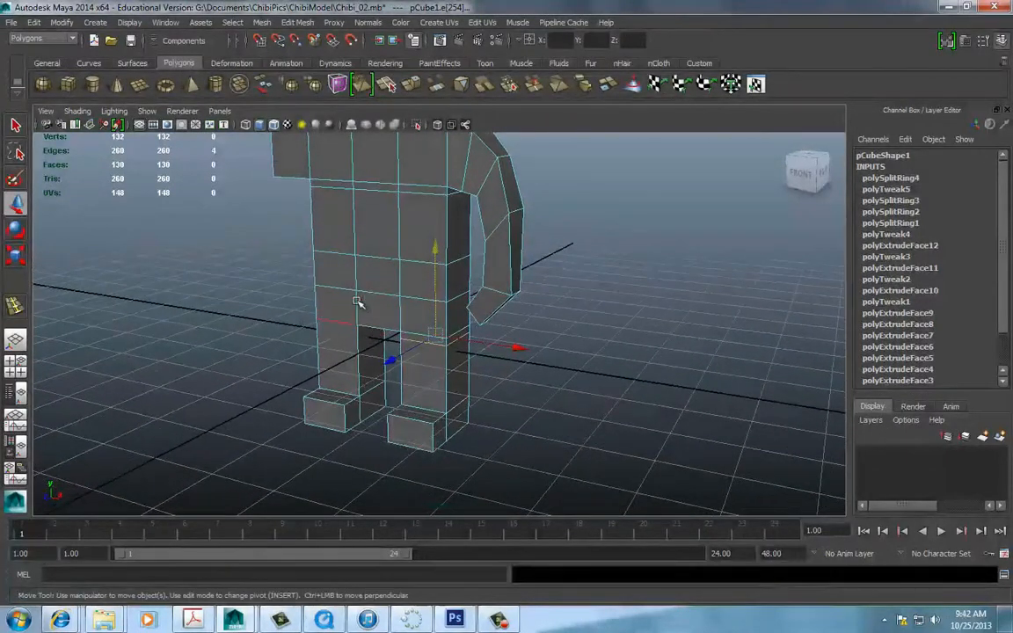
- Set Insert Edge Loop Tool options to equal-distance, multiple loops adding one loop
left_click(305, 22)
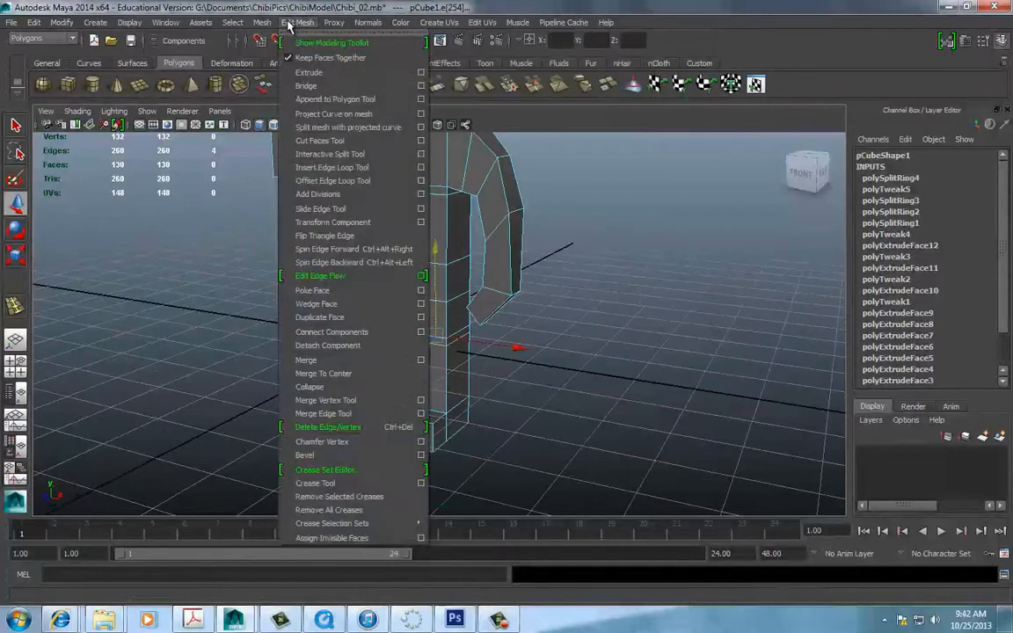
mouse_move(360, 167)
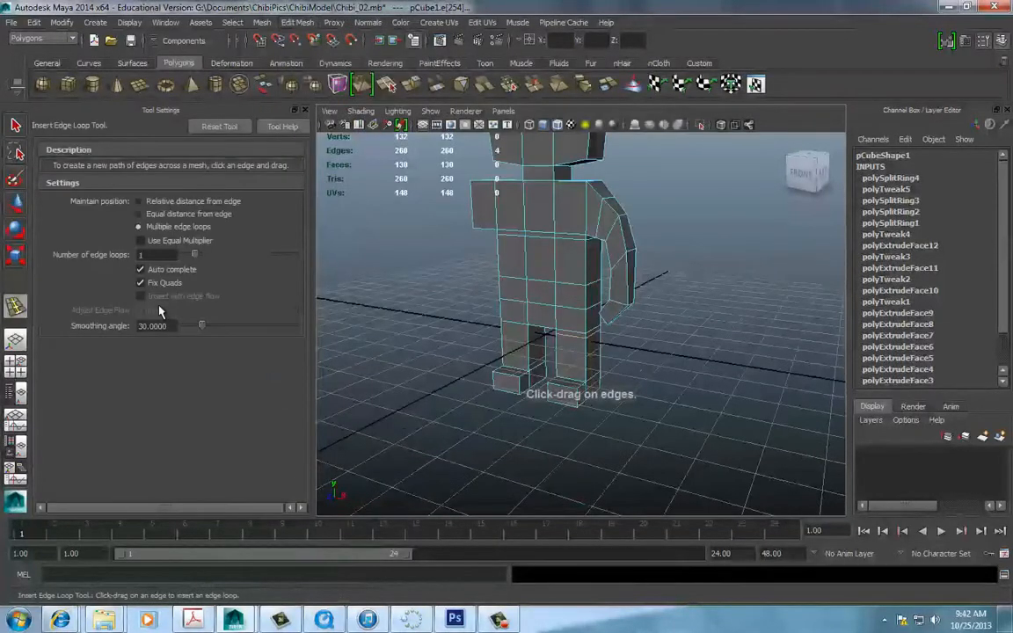
left_click(139, 213)
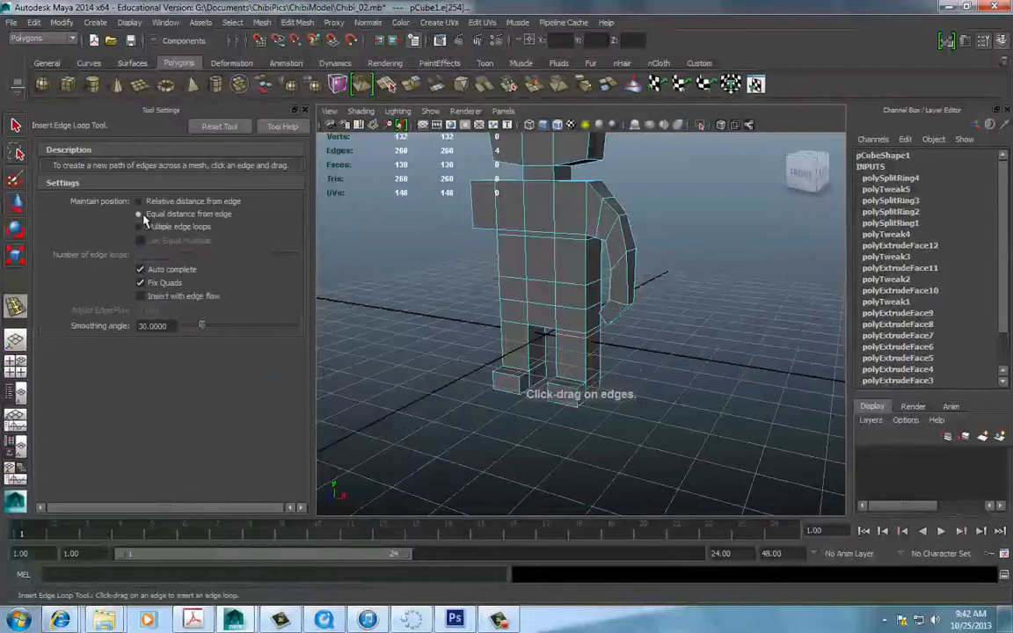
left_click(139, 227)
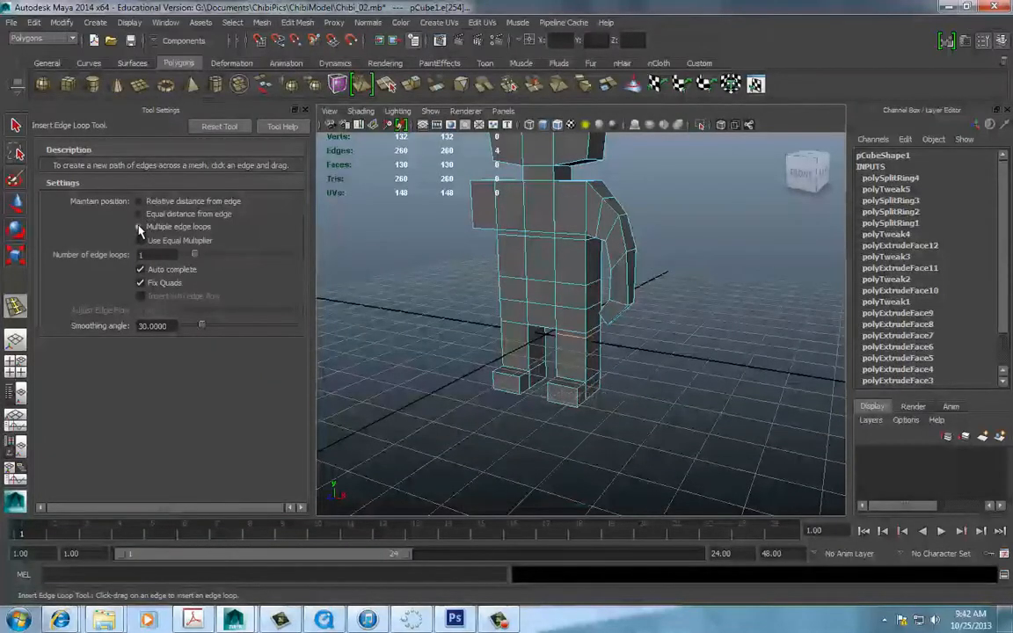
left_click(138, 227)
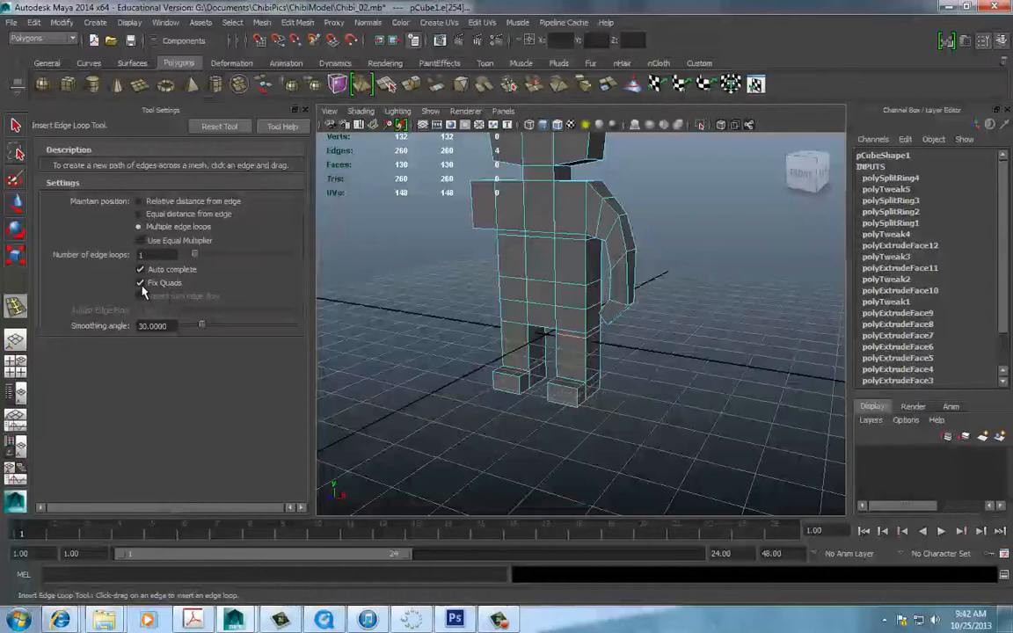
mouse_move(303, 110)
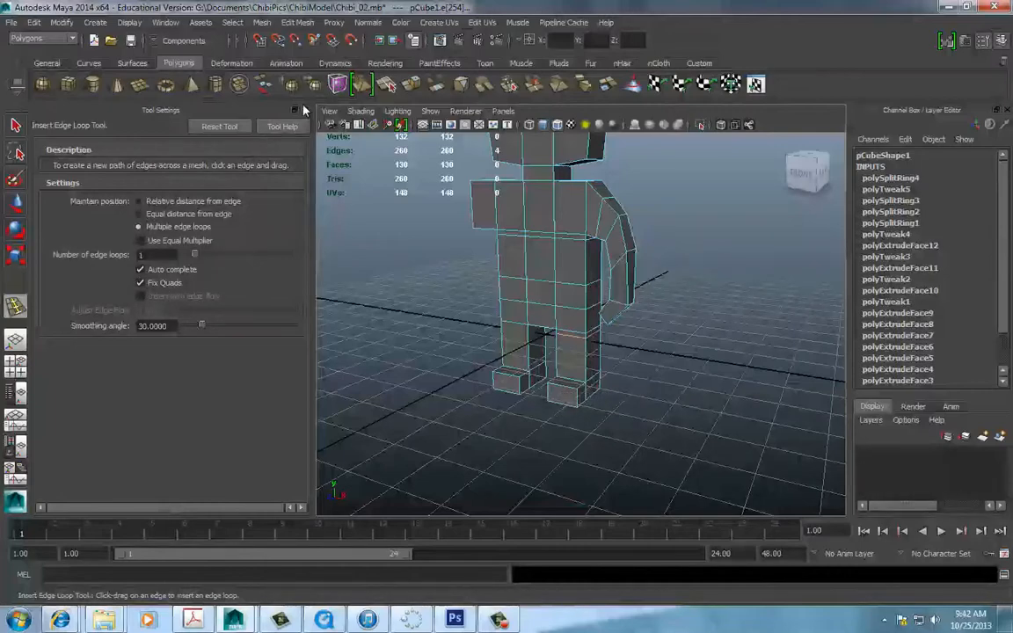
left_click(282, 125)
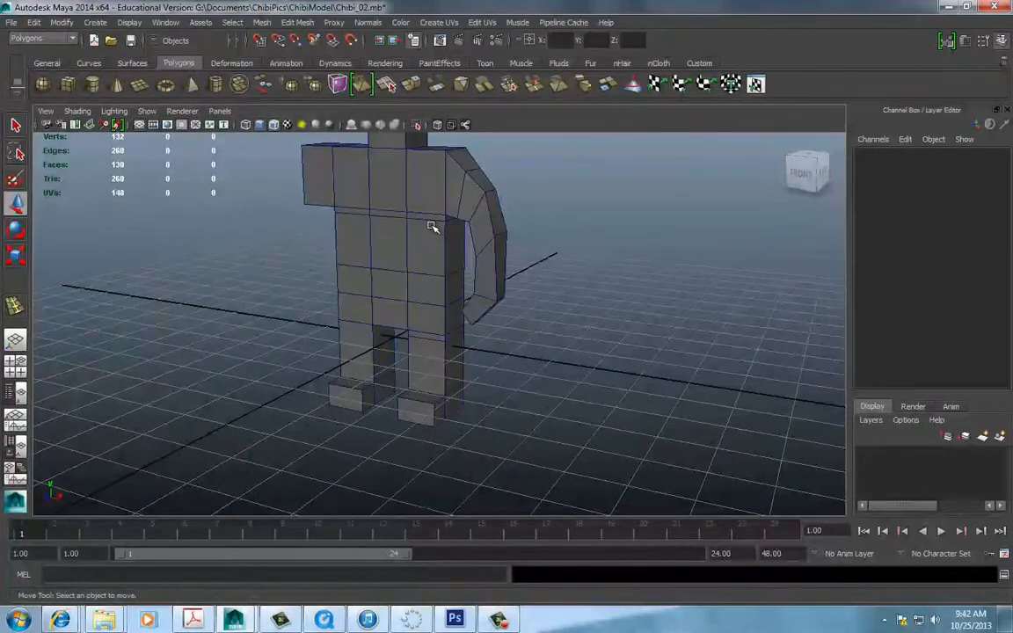
- Select the chibi, orbit around its smoothed preview, and return to blocky display
left_click(392, 246)
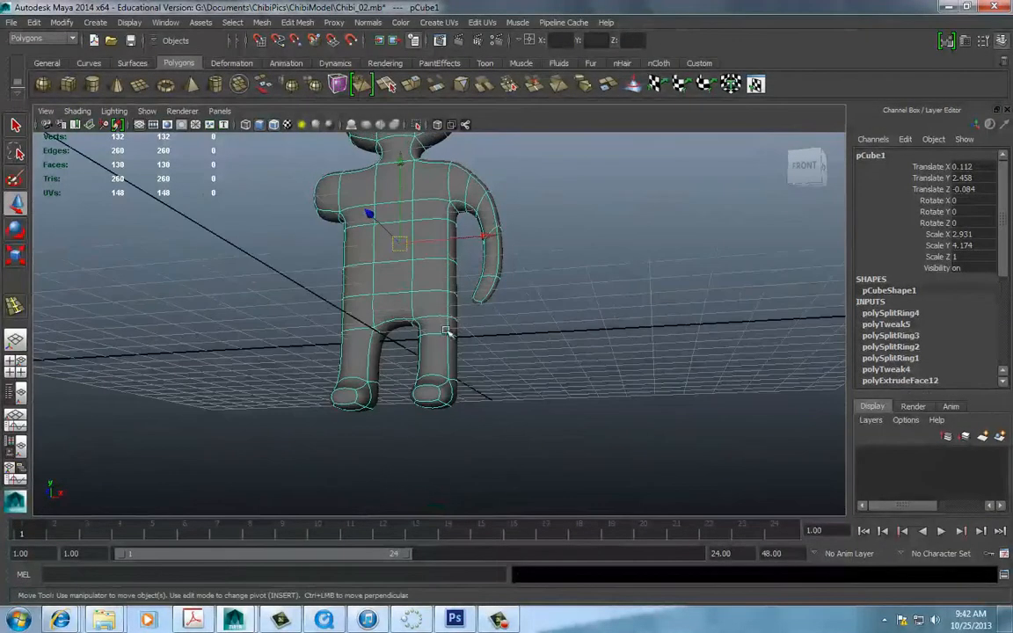
left_click_drag(449, 332, 337, 333)
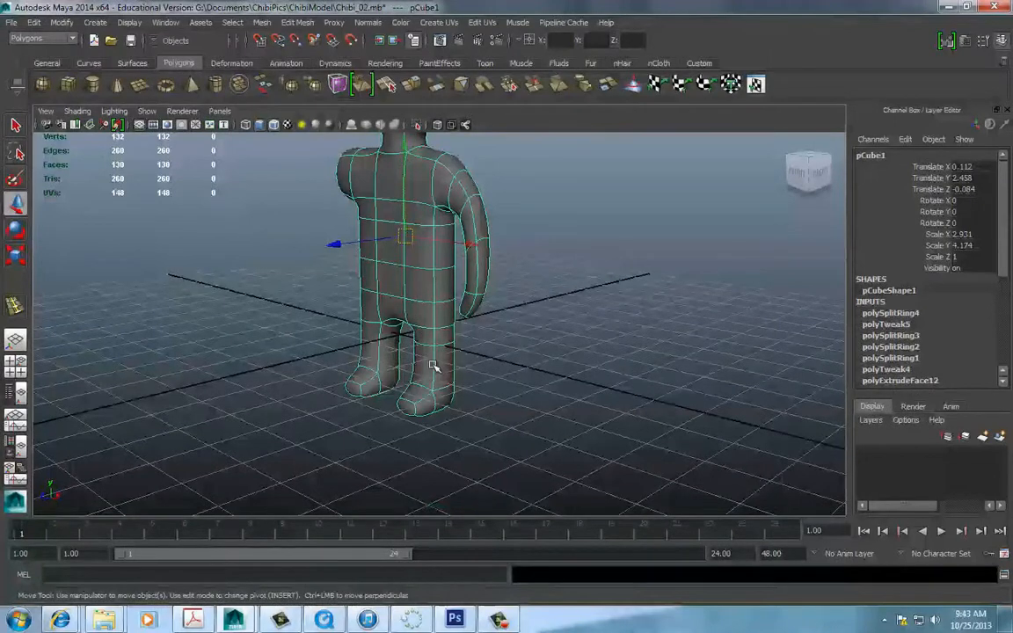
key("1")
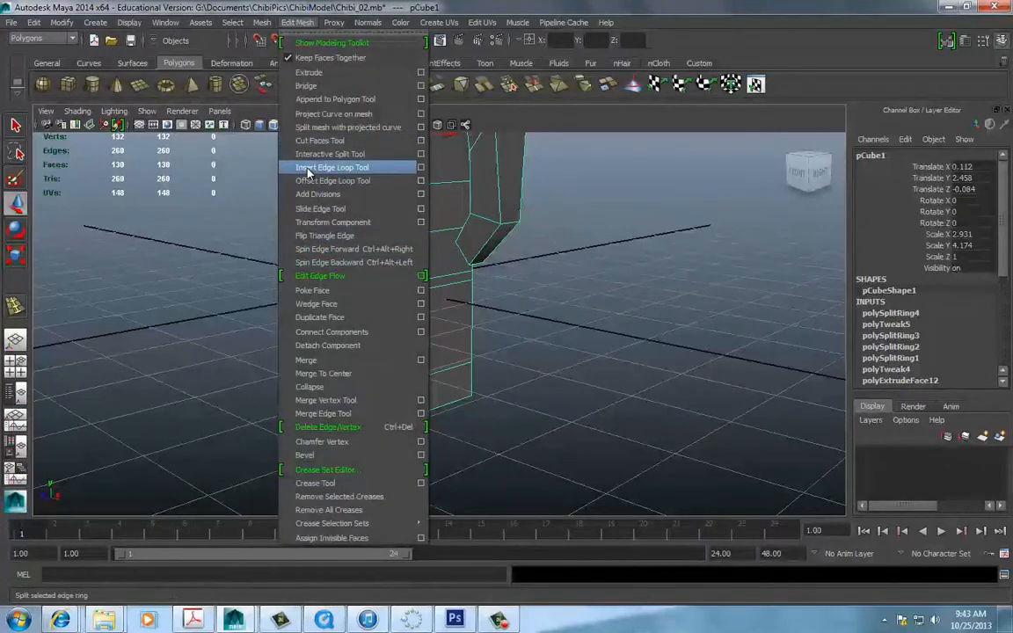
- Add an edge loop around the leg above the foot and scale the ankle edges inward
left_click(332, 167)
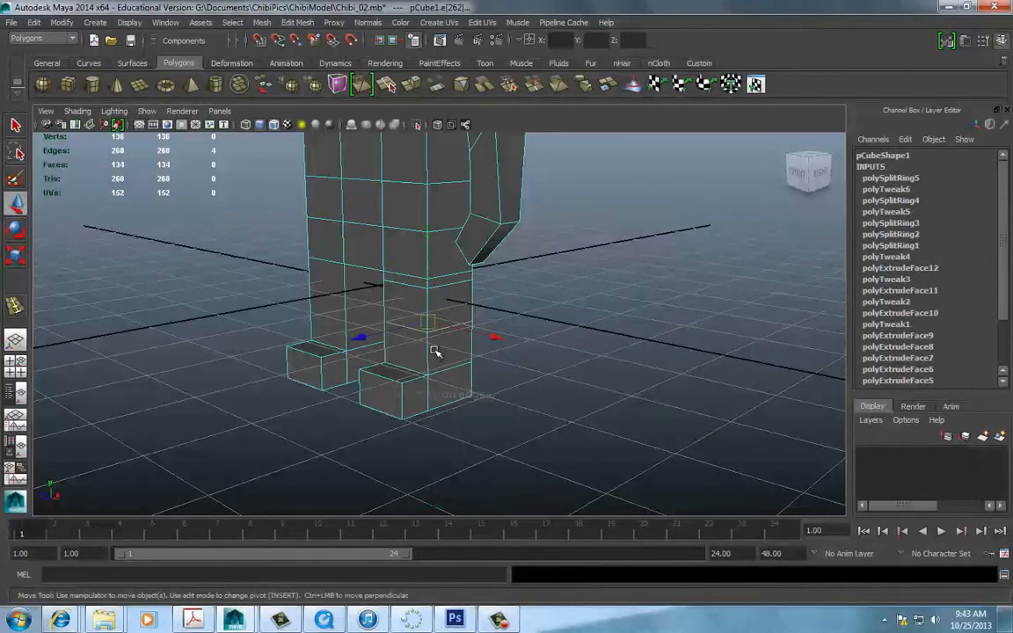
left_click_drag(437, 351, 428, 288)
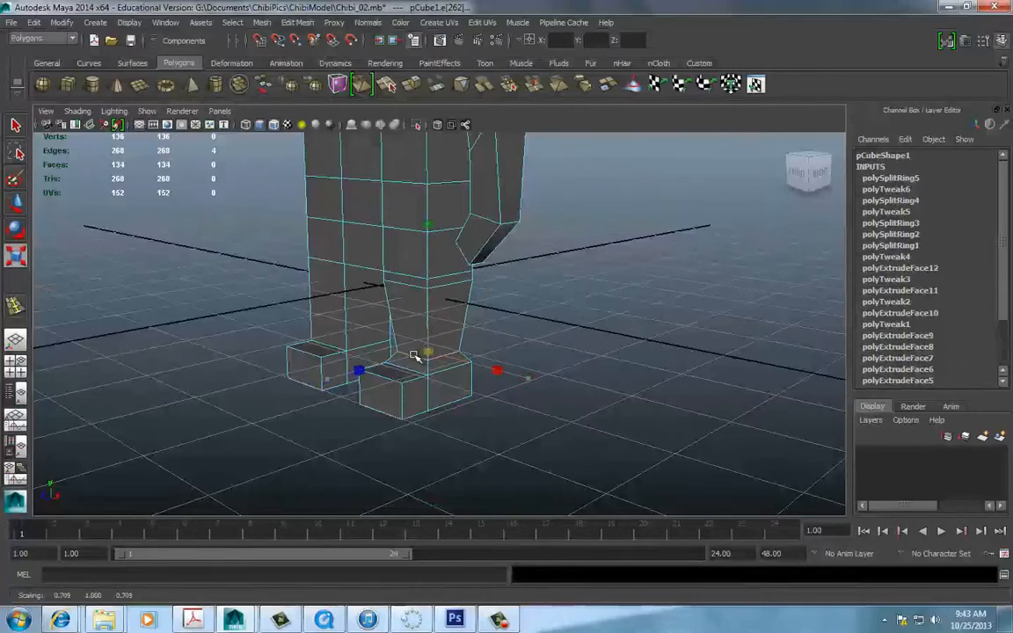
left_click_drag(418, 356, 473, 355)
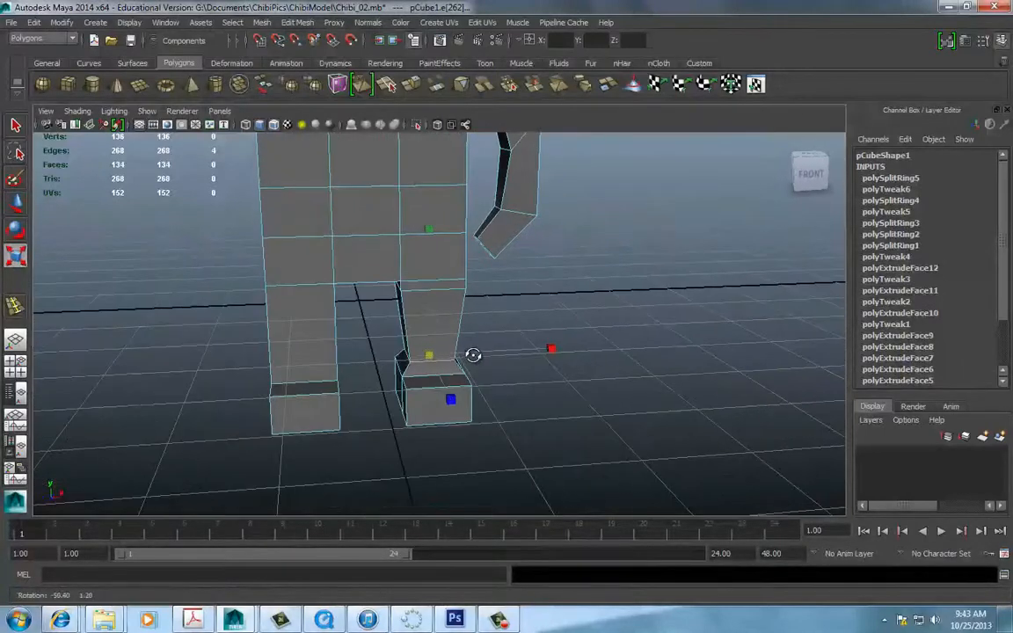
left_click_drag(473, 356, 233, 346)
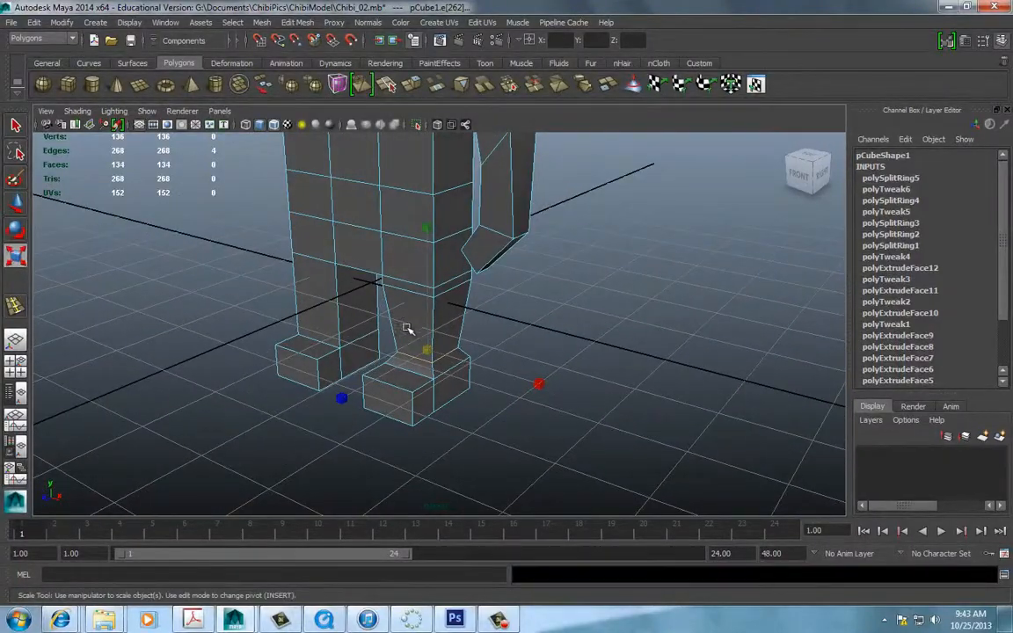
- Narrow the ankle further, then inspect the tapered leg and the whole chibi
left_click_drag(407, 329, 362, 315)
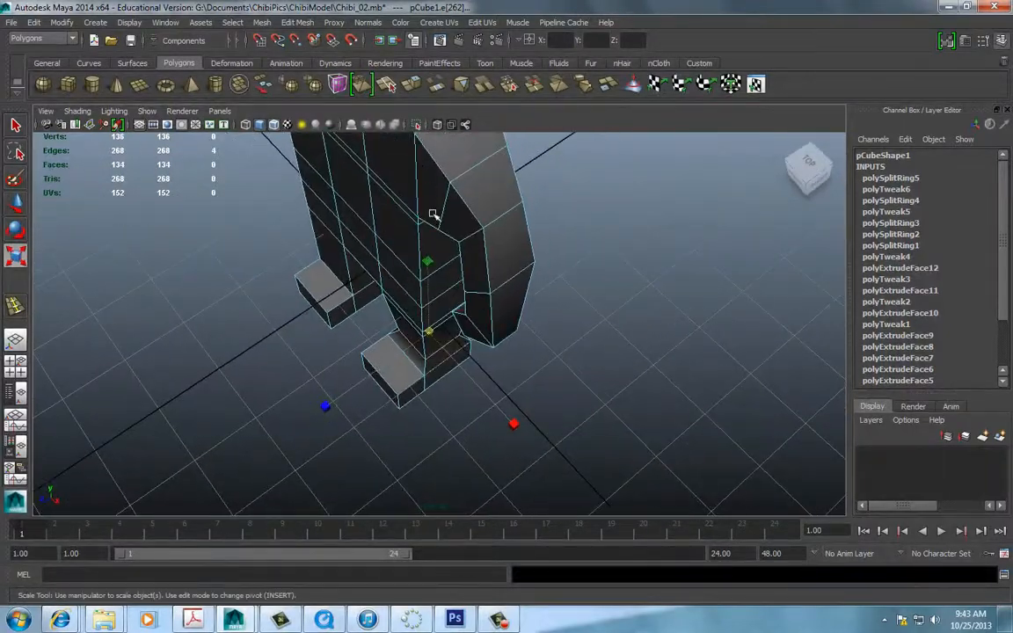
left_click_drag(440, 308, 431, 264)
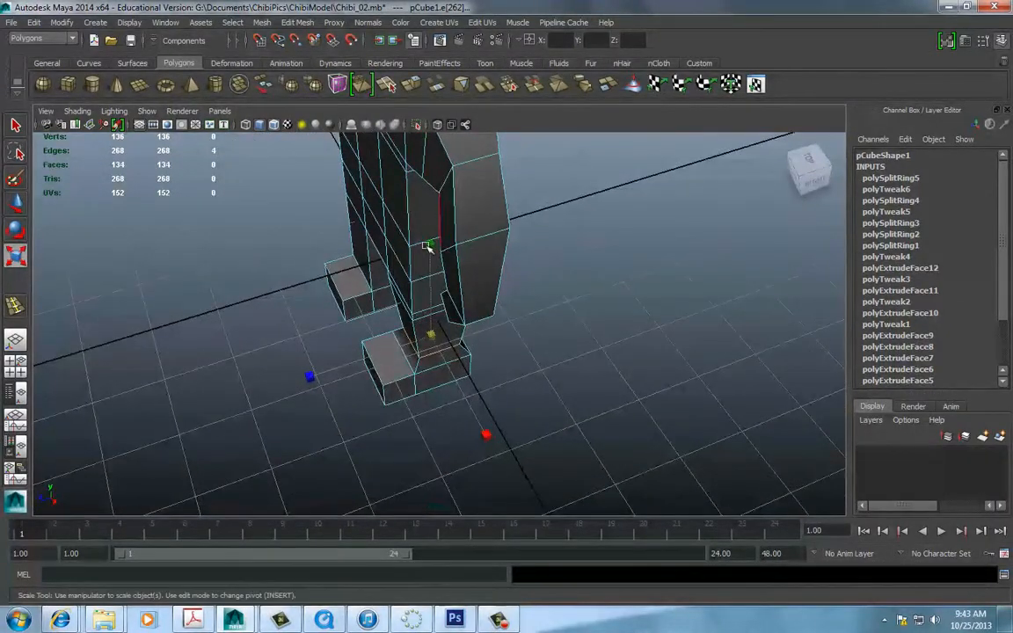
left_click_drag(427, 246, 416, 237)
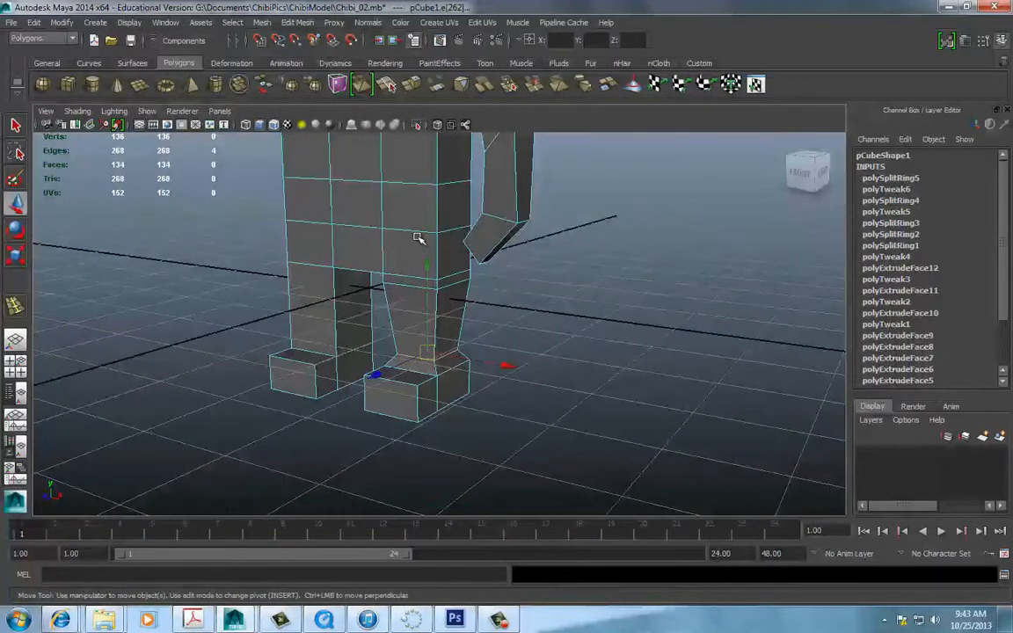
left_click_drag(418, 237, 417, 229)
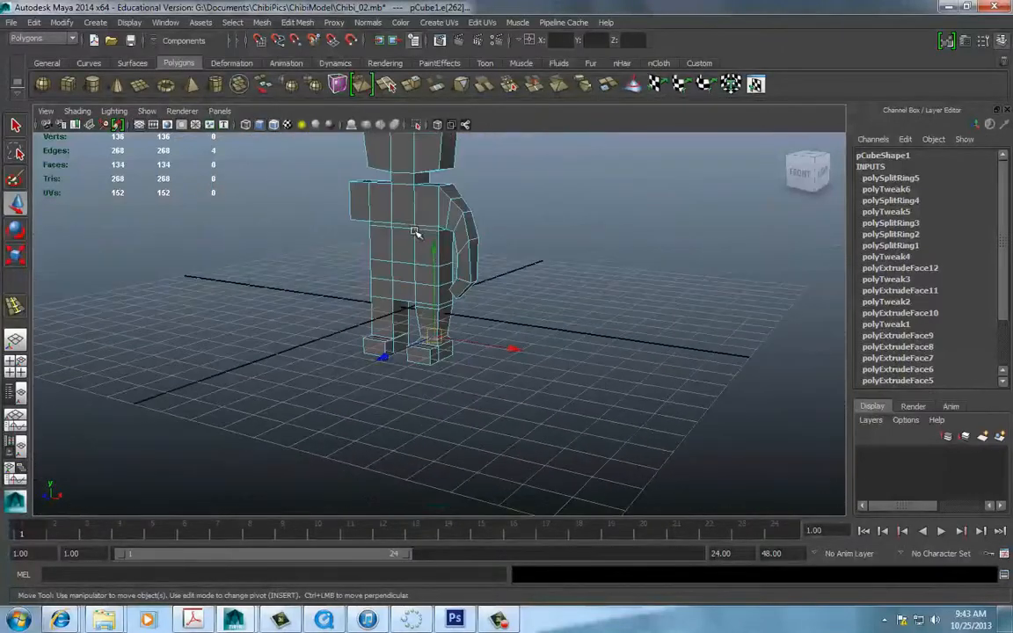
left_click_drag(418, 233, 453, 219)
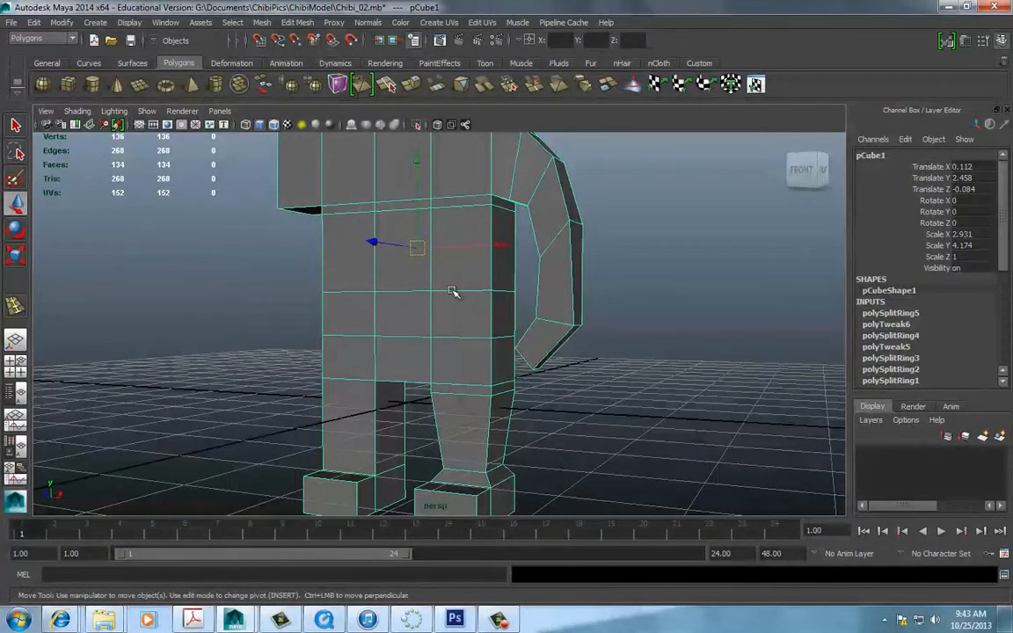
- Select the waist edge loop, dismiss the stray Start menu, and orbit the smoothed chibi
left_click(451, 289)
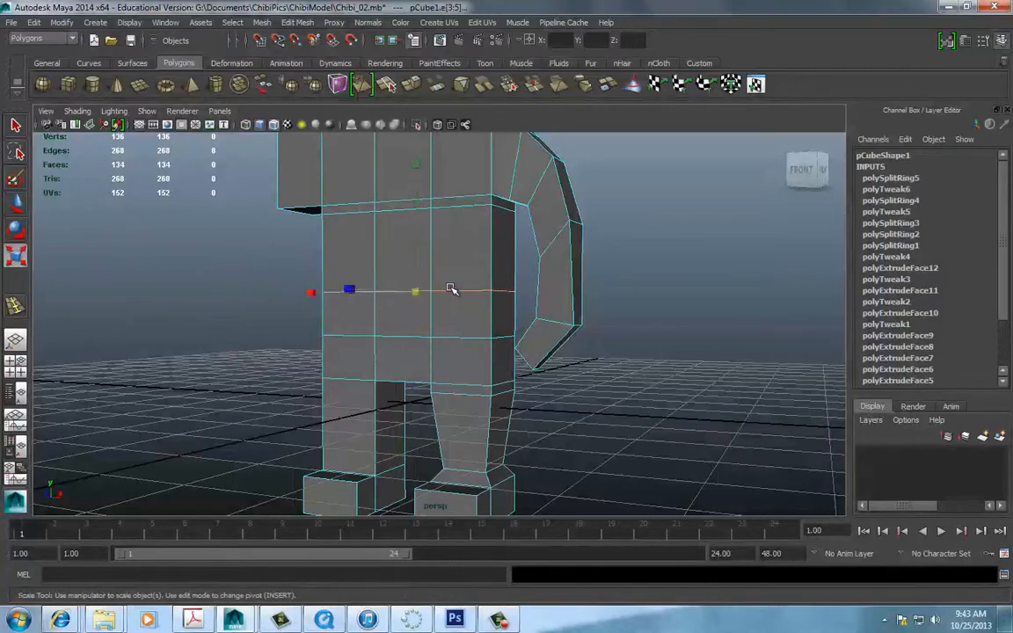
left_click(15, 620)
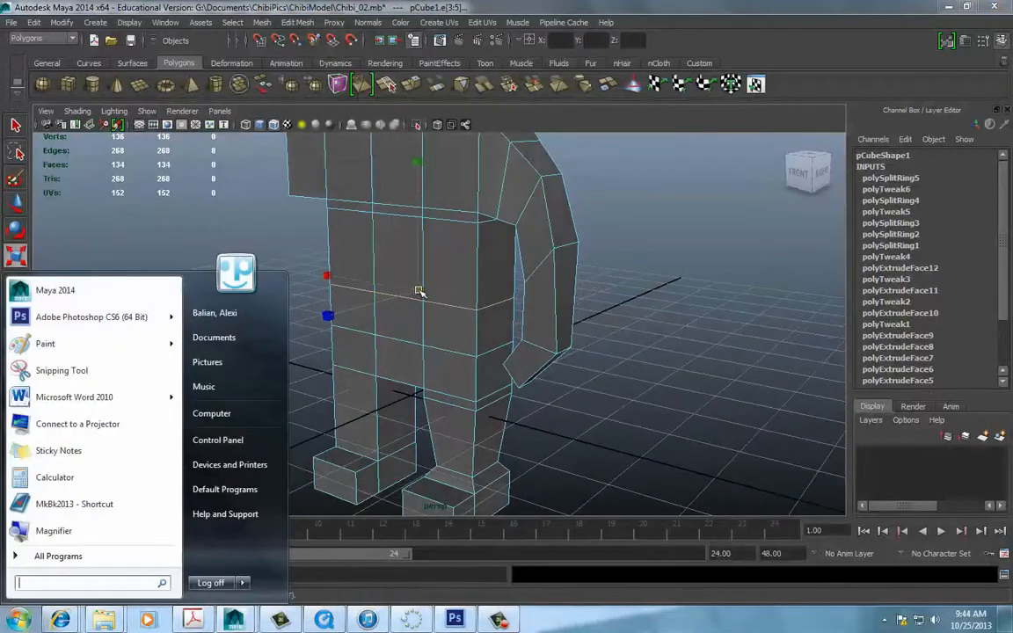
left_click(409, 297)
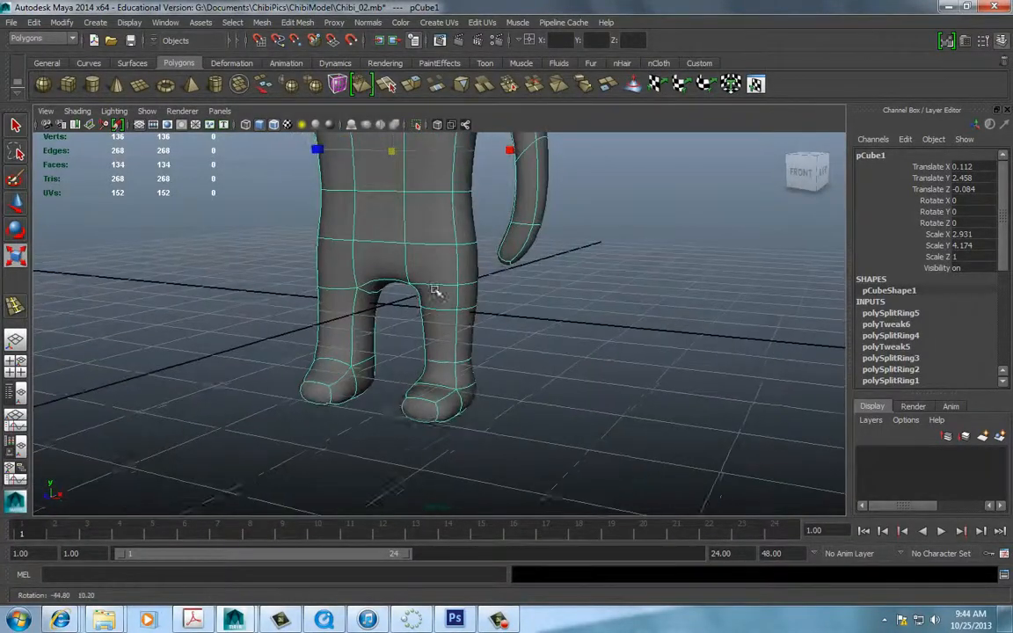
left_click_drag(436, 290, 449, 282)
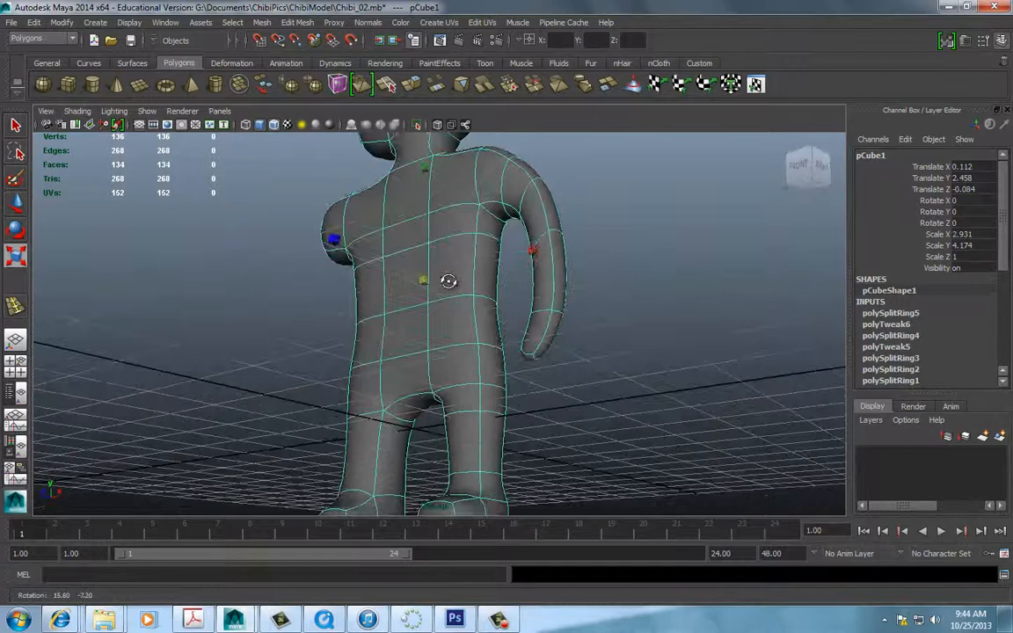